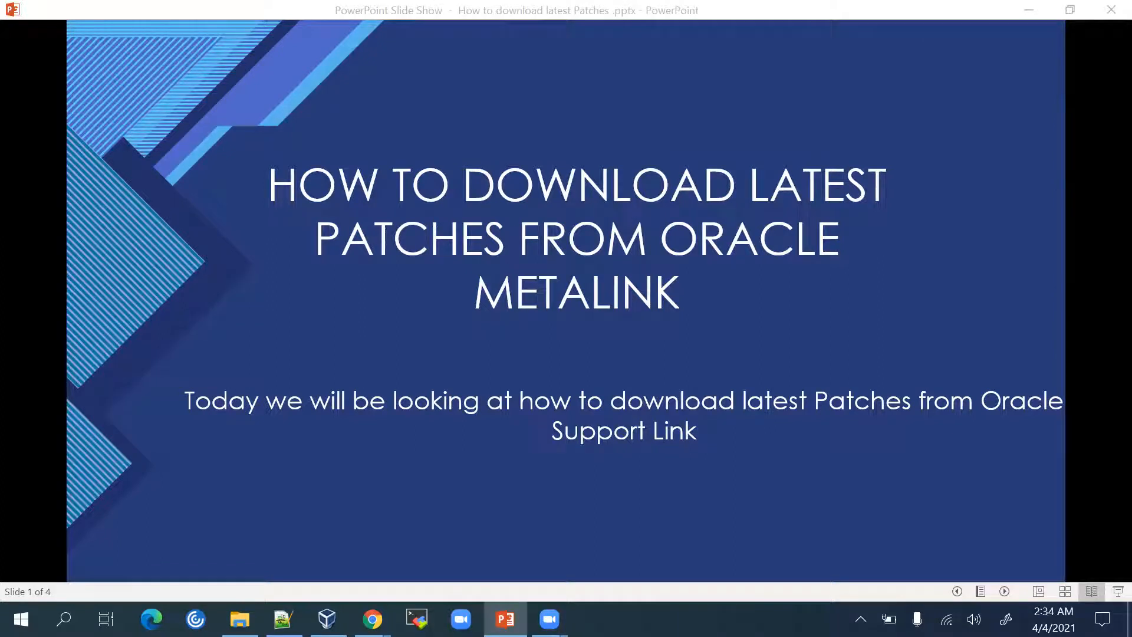
Browse the Oracle DBA Online Training channel's video list, then return to the PowerPoint title slide
key("alt+tab")
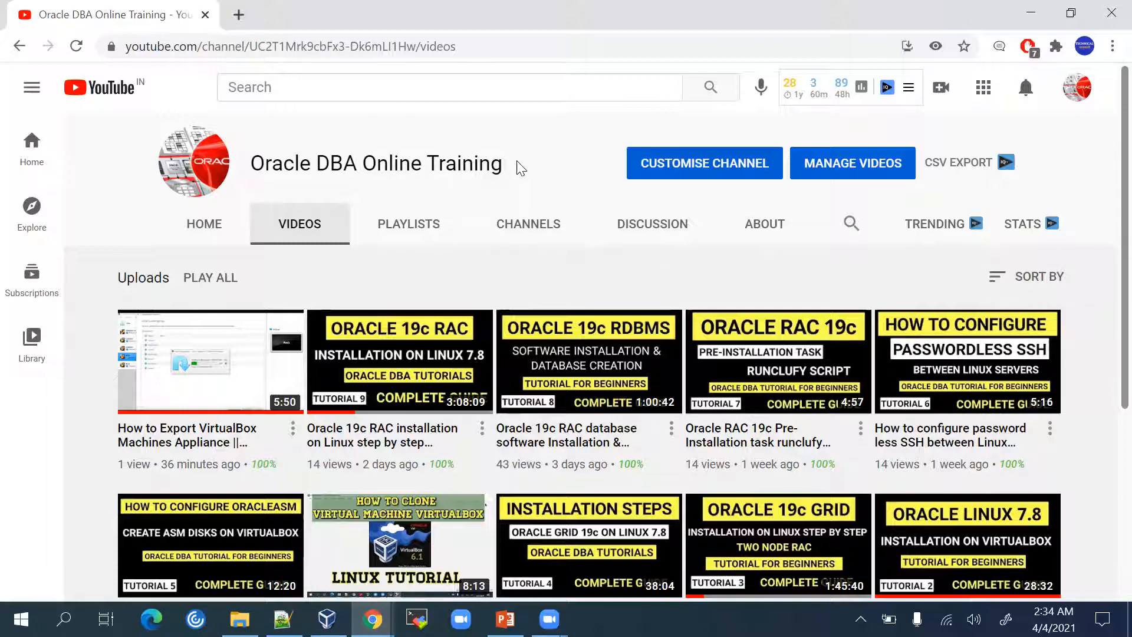
mouse_move(400, 350)
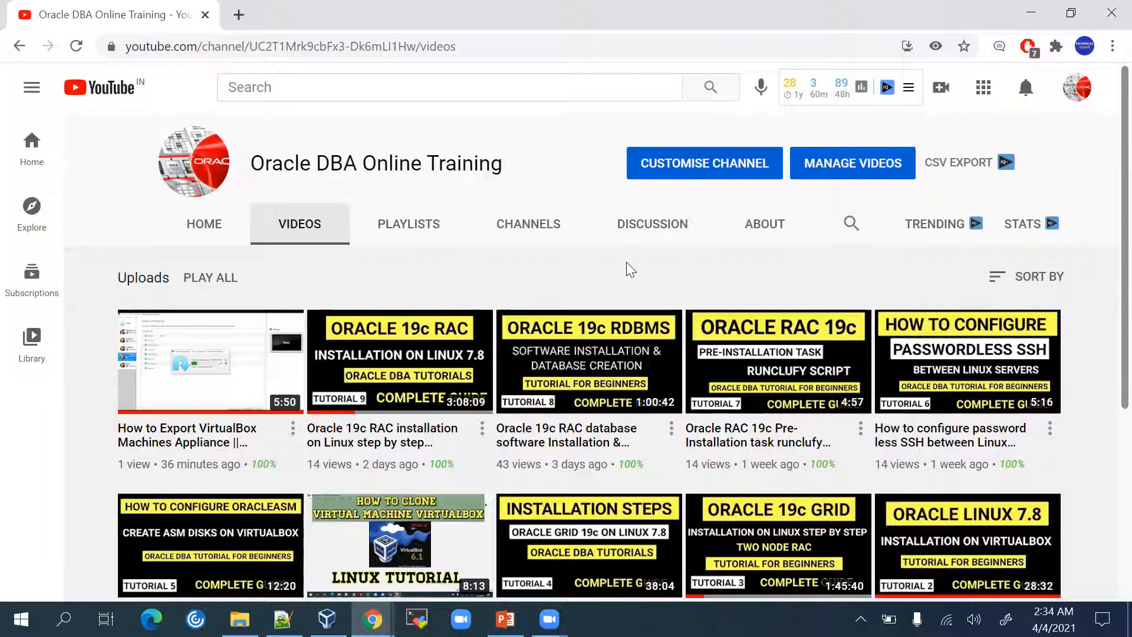
mouse_move(303, 449)
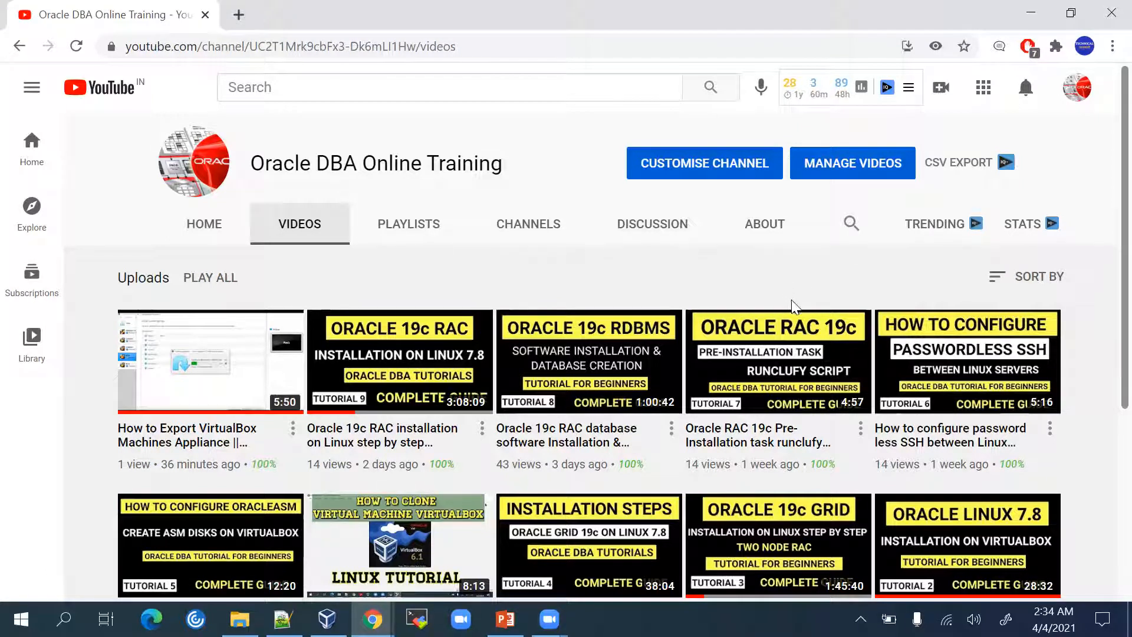
scroll("down", 3)
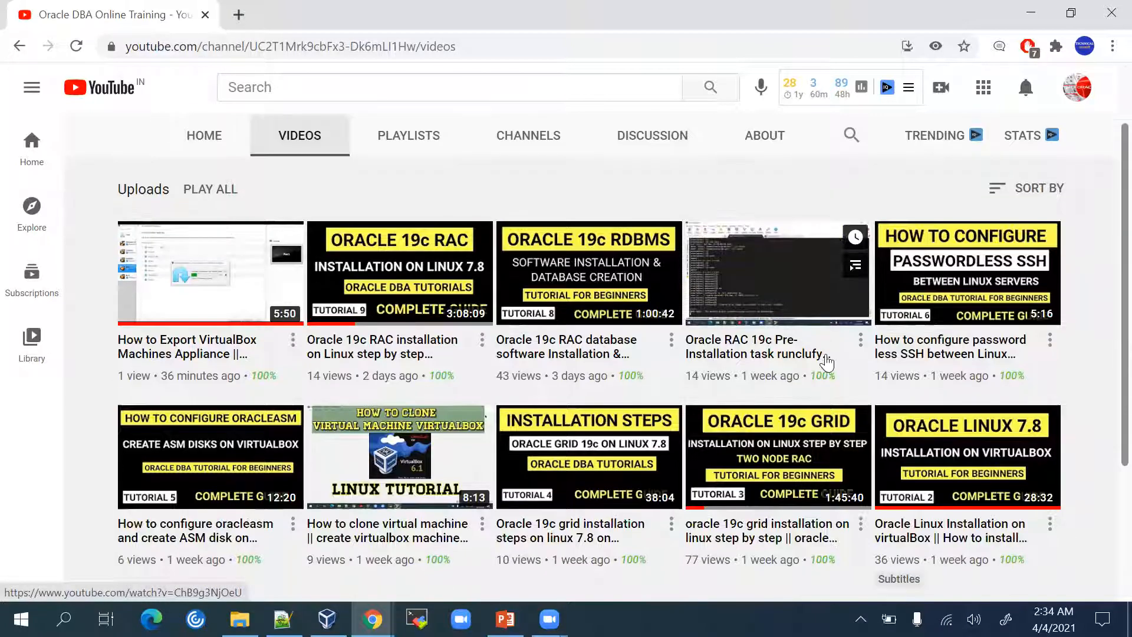
scroll("down", 3)
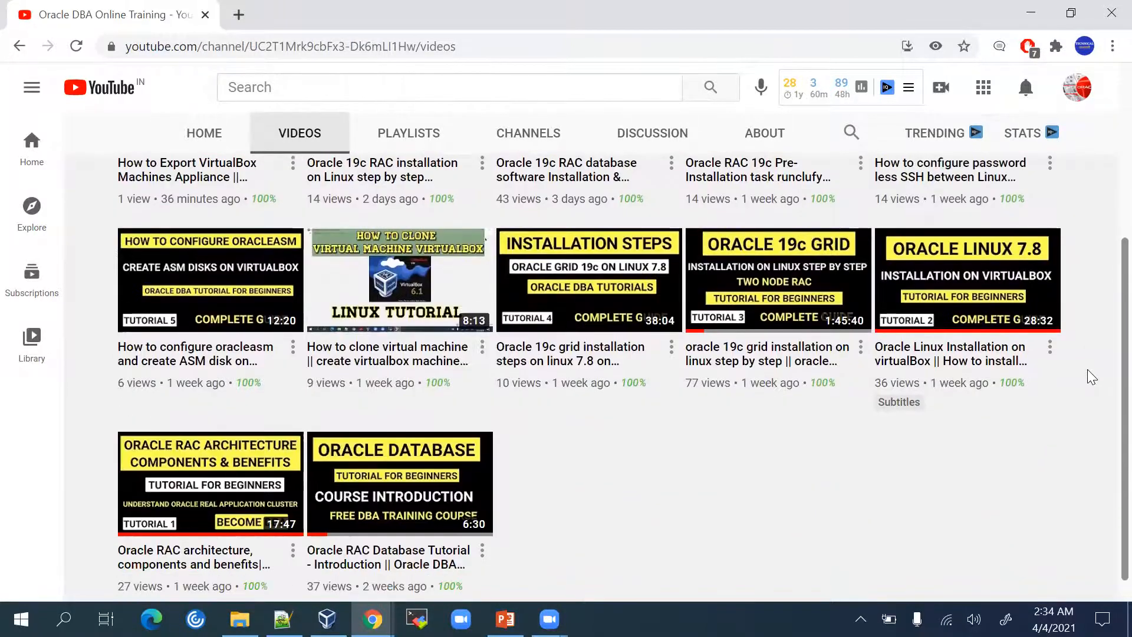
scroll("up", 3)
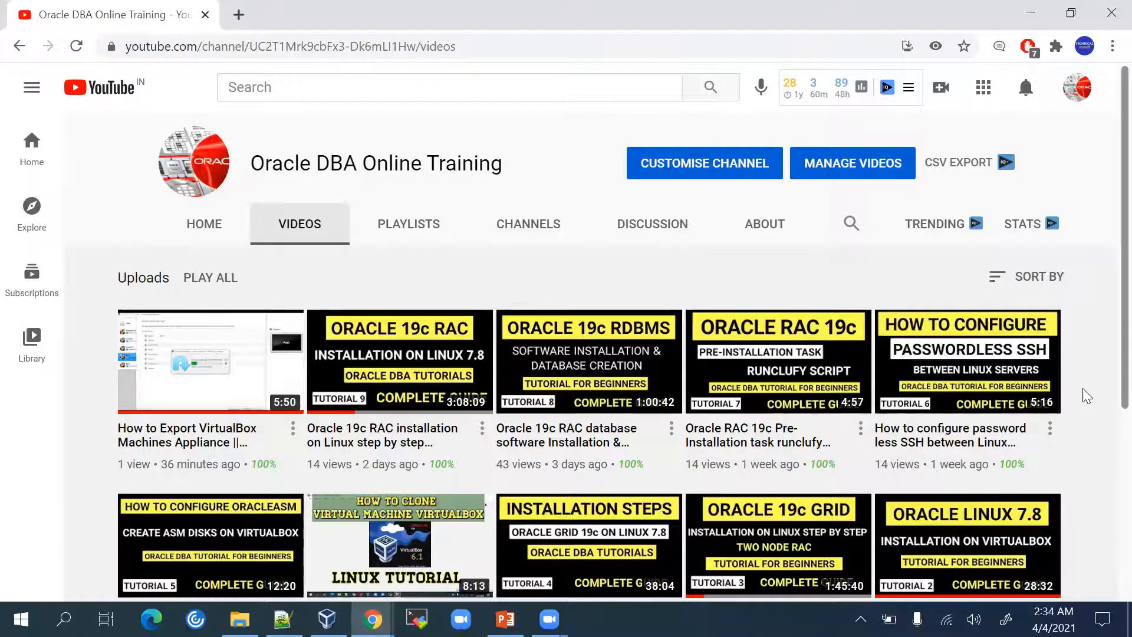
left_click(504, 619)
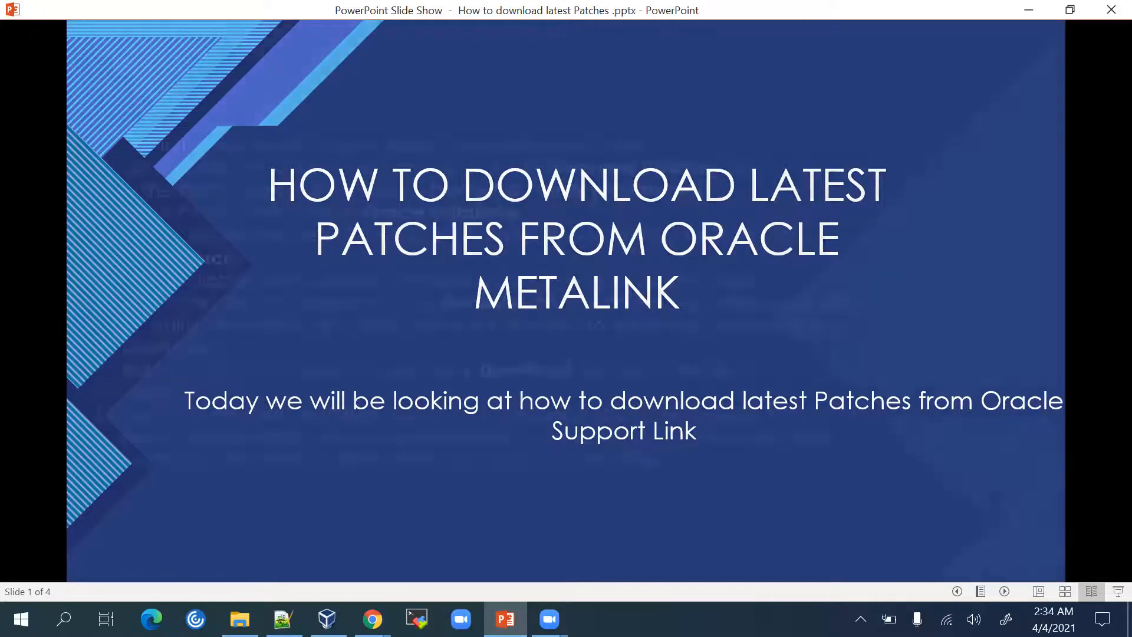
Advance to slide 2 listing the ten steps for downloading patches from My Oracle Support
key("Right")
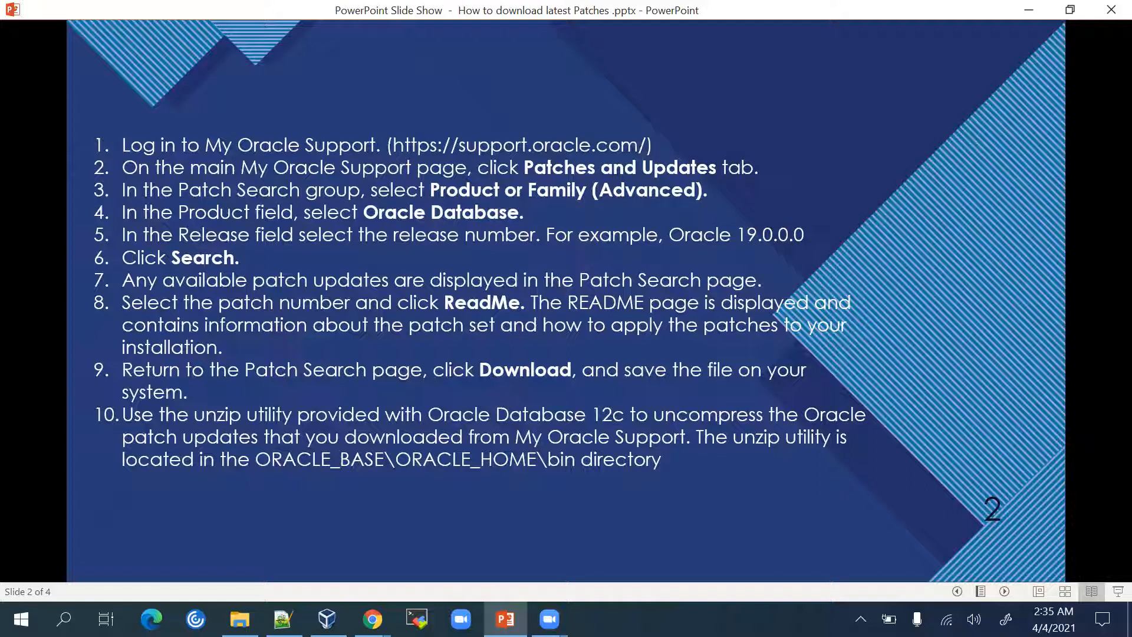
mouse_move(594, 155)
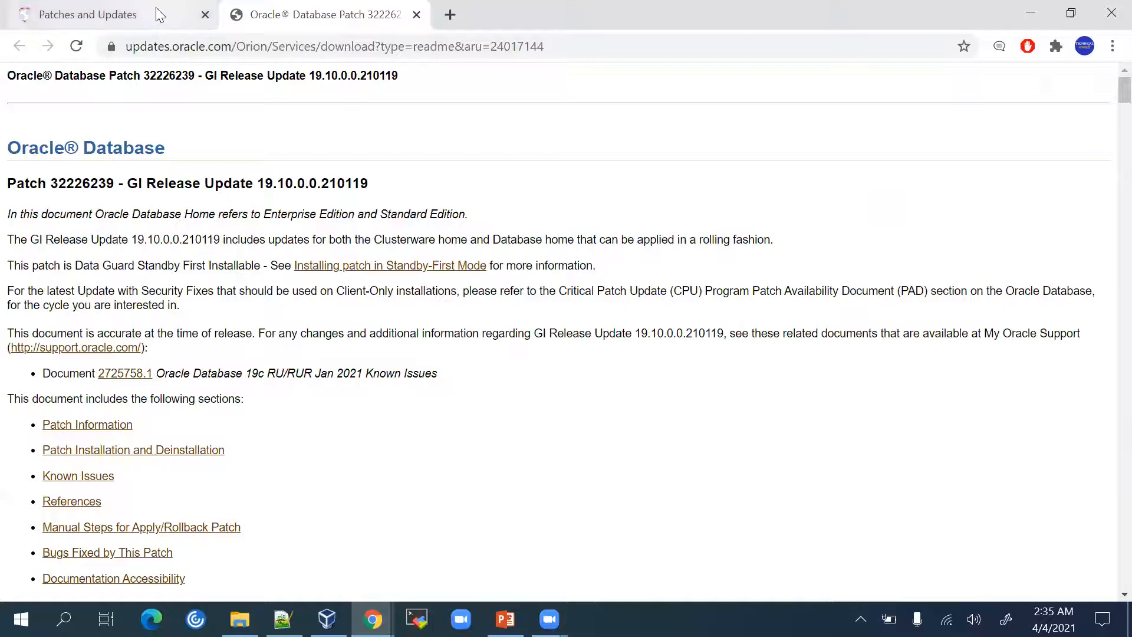
Return to the Patches & Updates search page after reviewing the steps slide
left_click(86, 14)
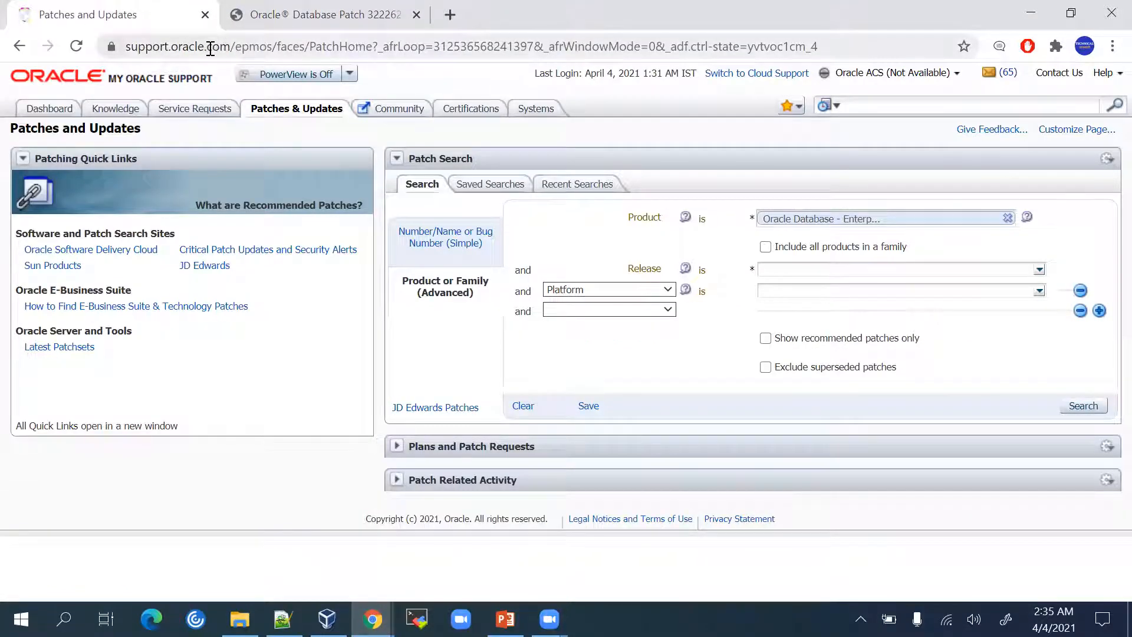
key("alt+tab")
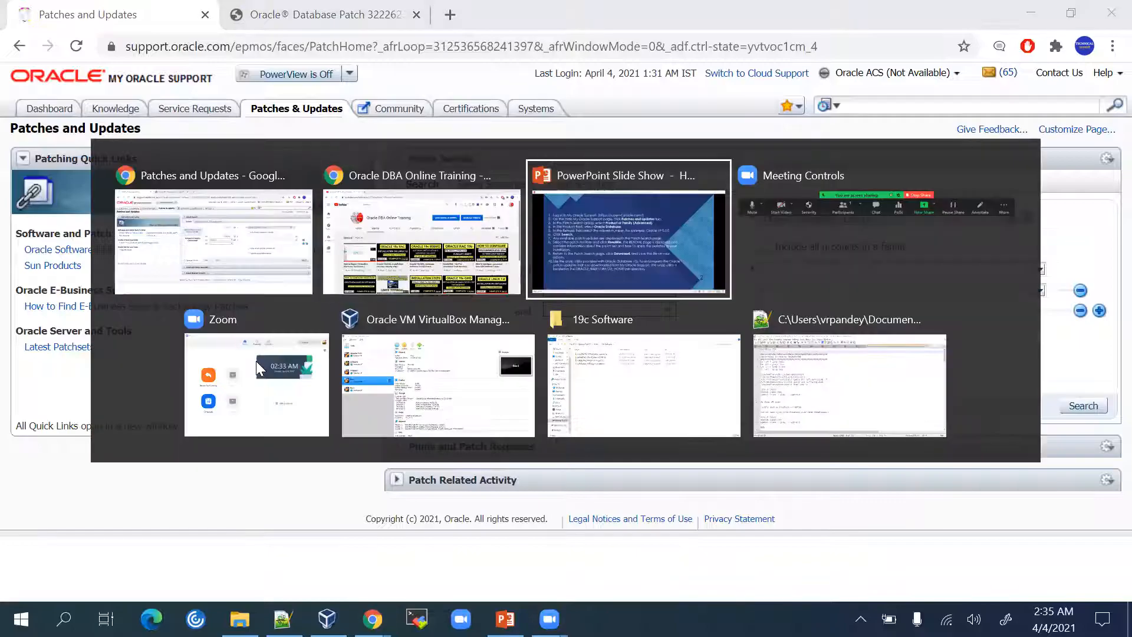
left_click(627, 238)
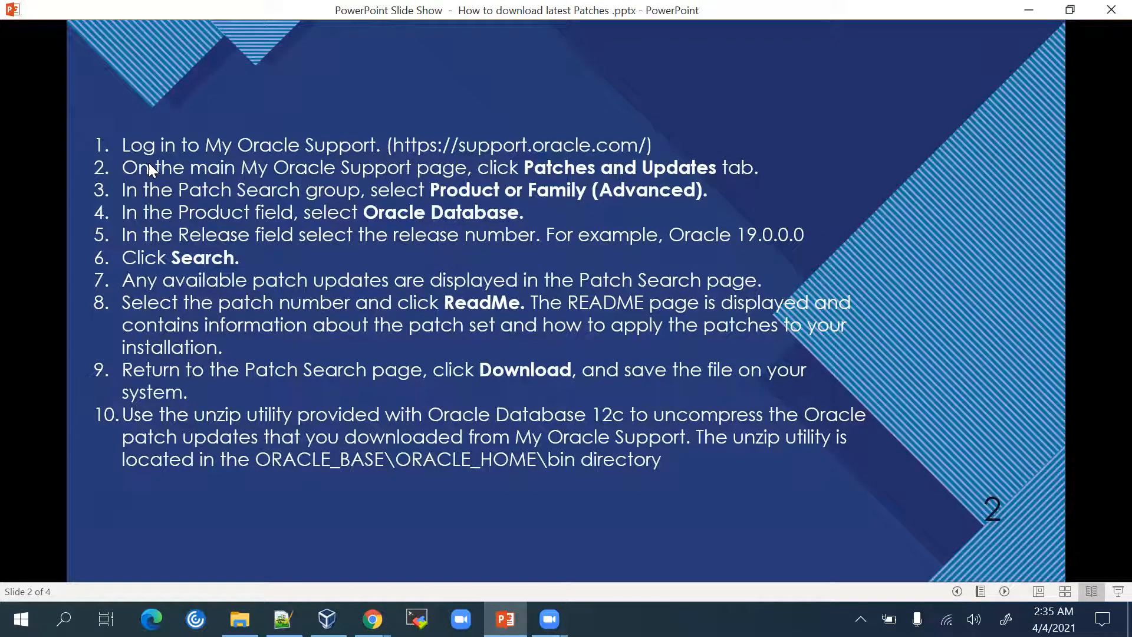
mouse_move(312, 178)
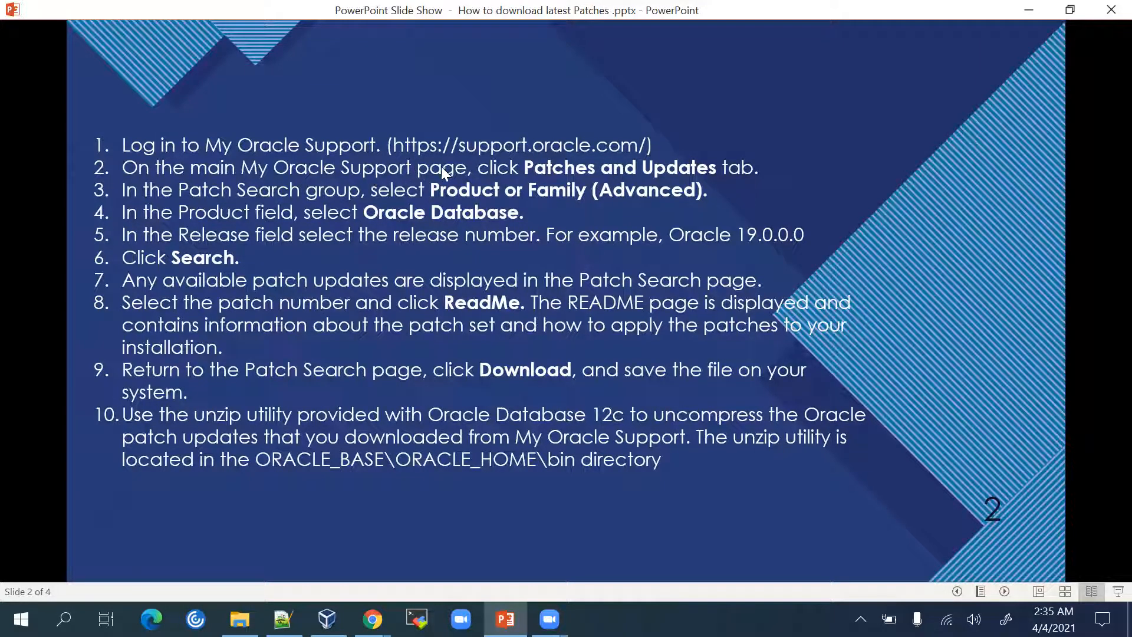
mouse_move(565, 180)
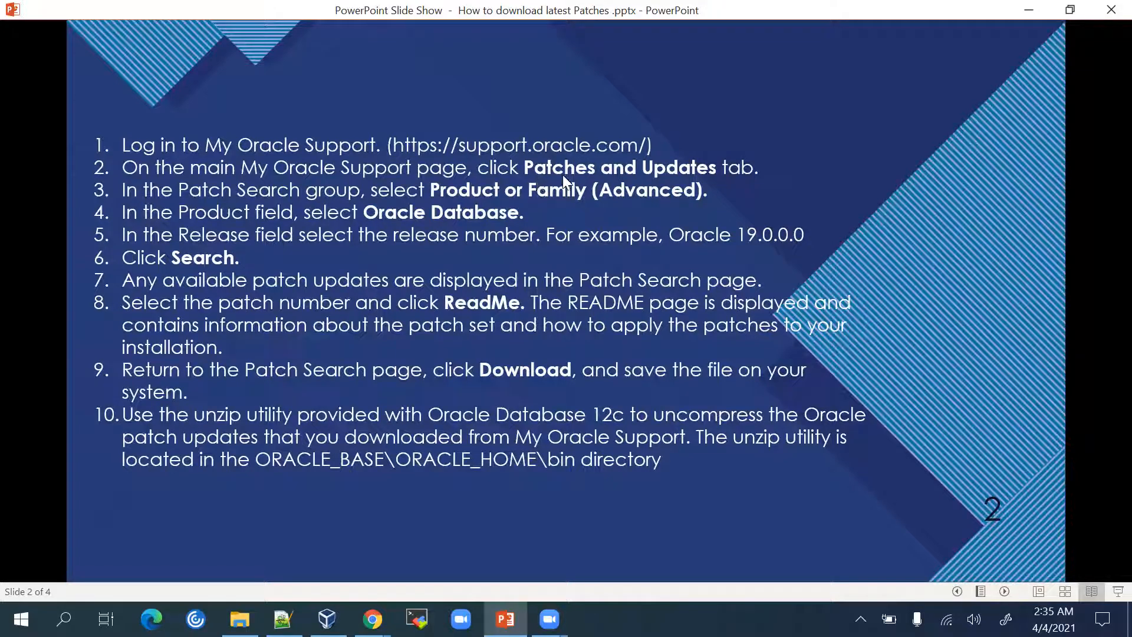
left_click(371, 619)
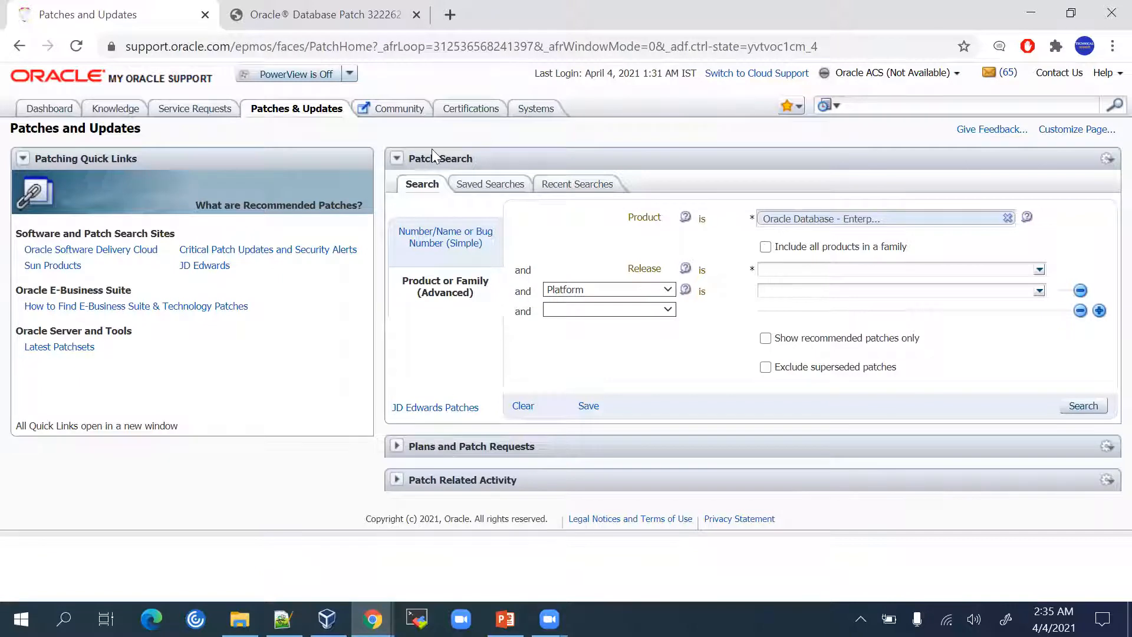
mouse_move(333, 150)
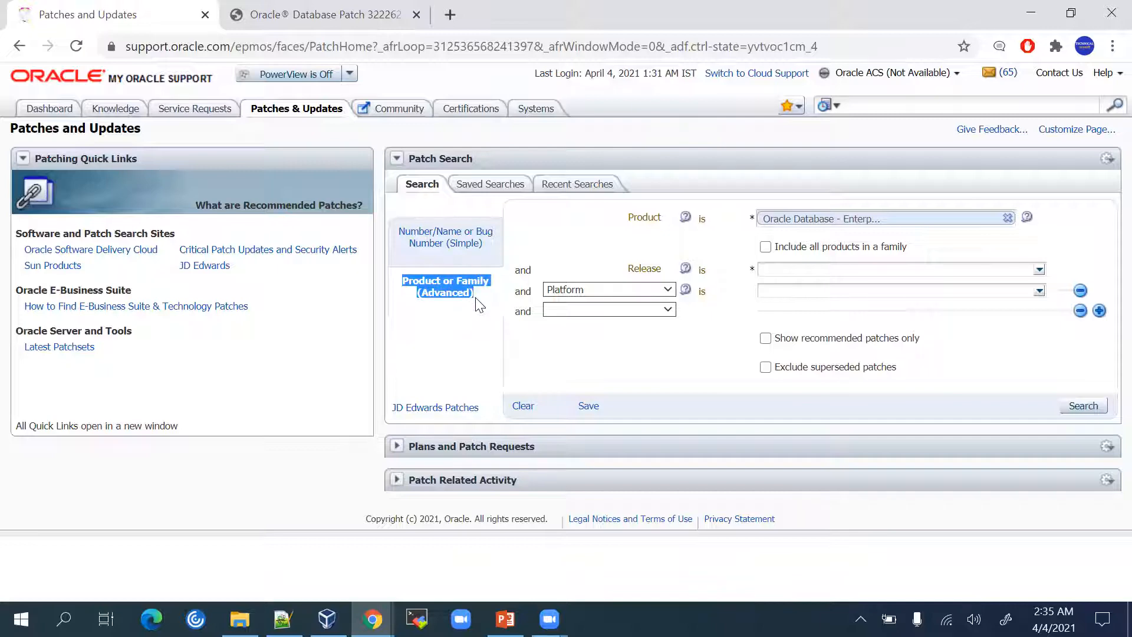
Choose Product or Family (Advanced) search with Oracle Database and expand its Release list
left_click(505, 619)
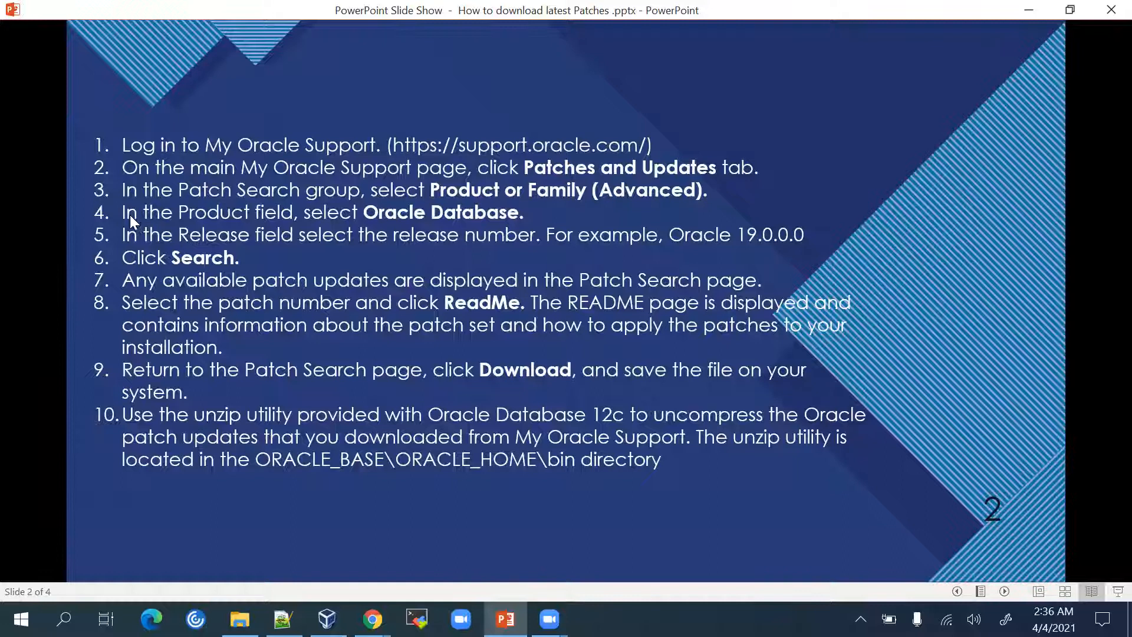
mouse_move(462, 224)
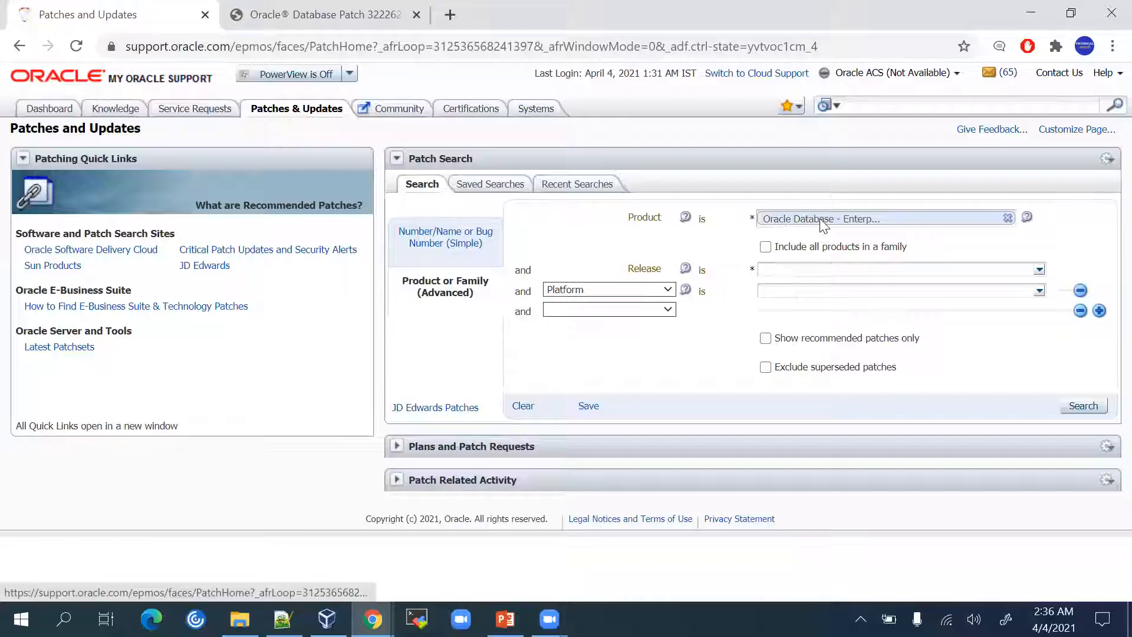
left_click(867, 219)
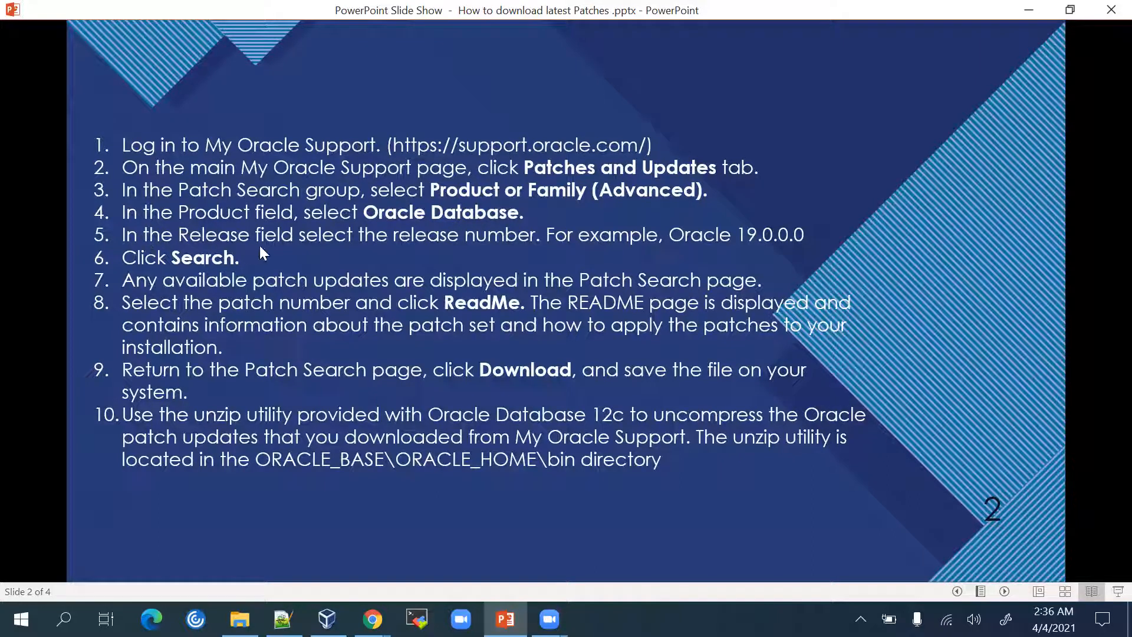
mouse_move(340, 243)
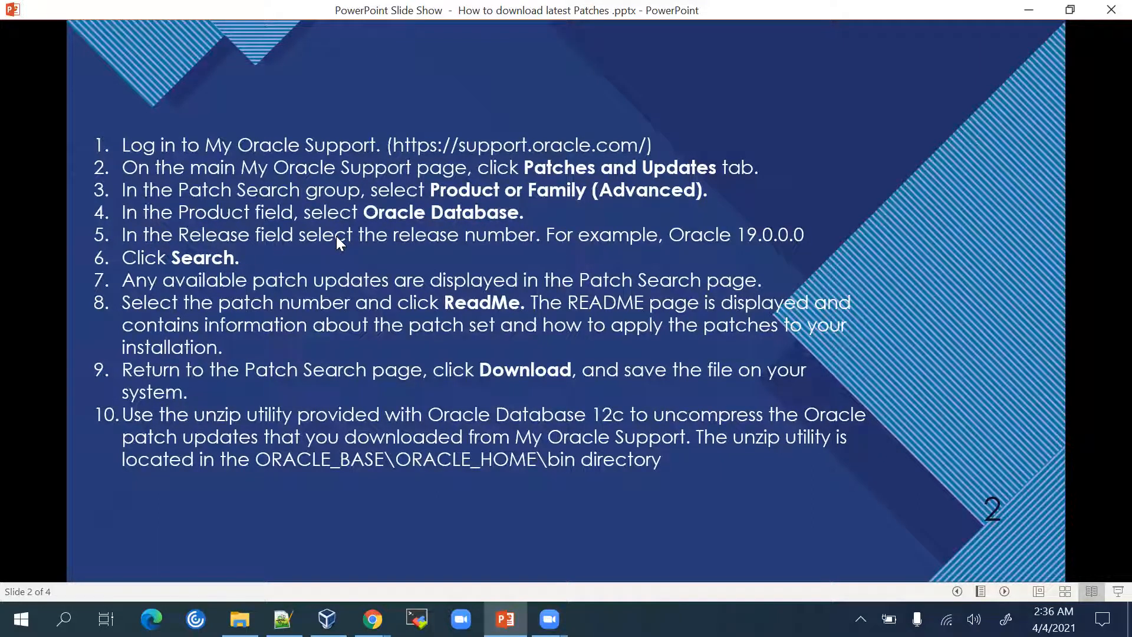
left_click(372, 619)
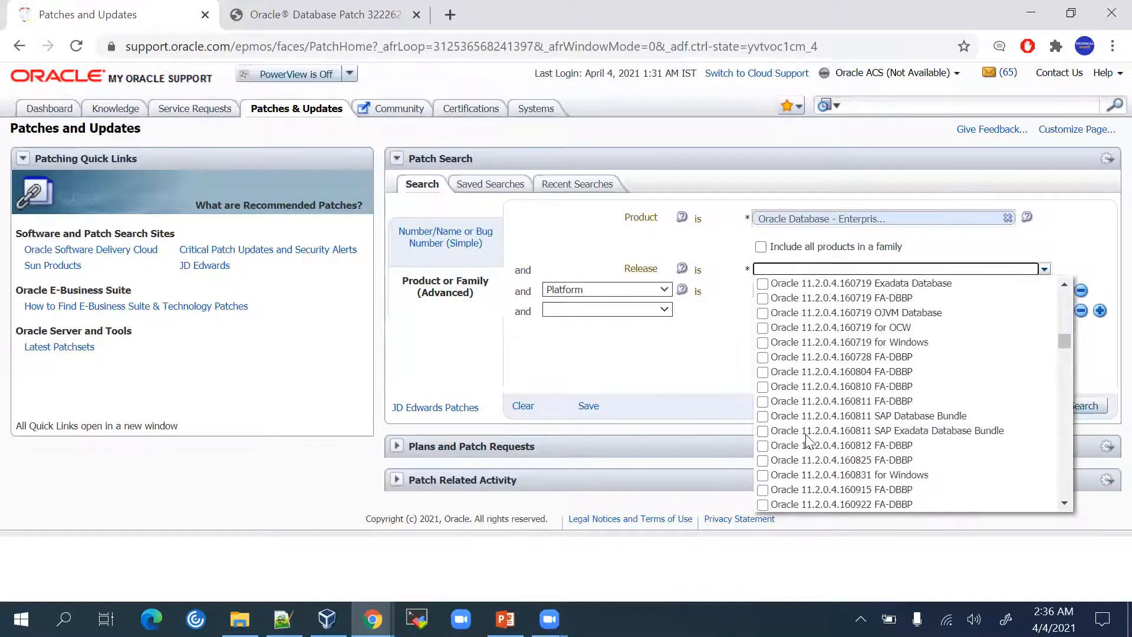
Select Oracle Database 19.0.0.0.0 as the release and close the release list
scroll("down", 3)
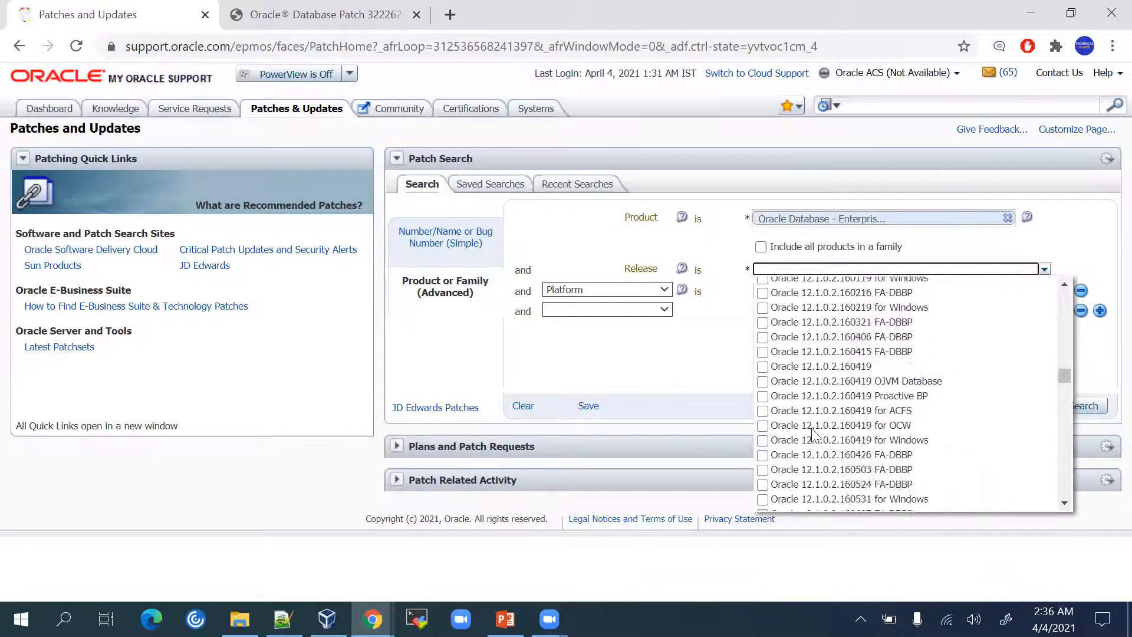
scroll("down", 3)
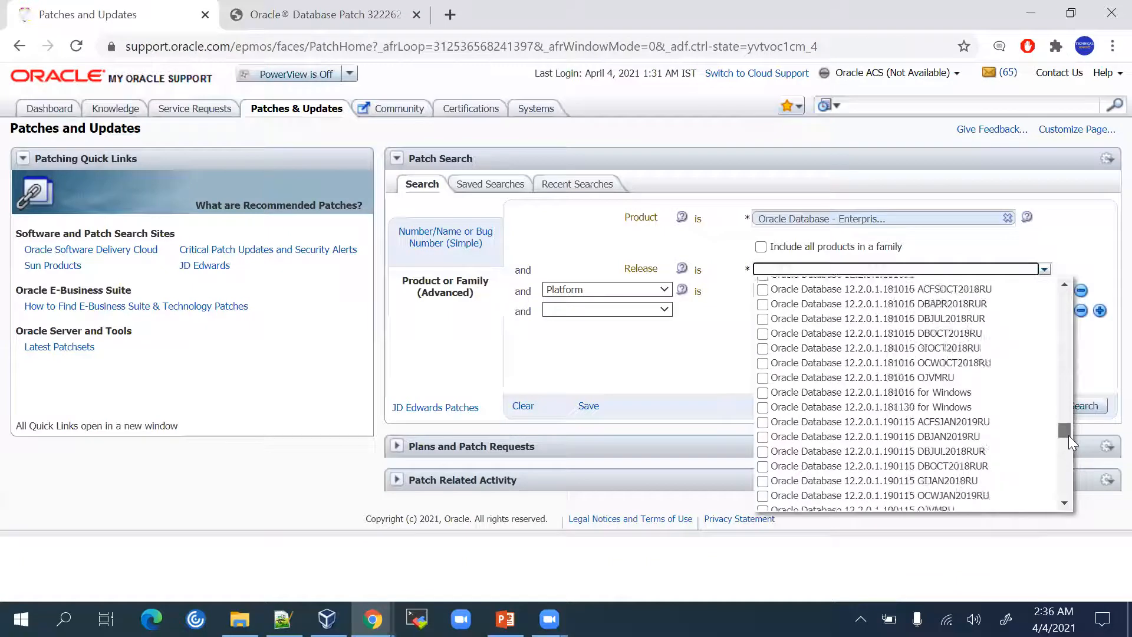
scroll("down", 3)
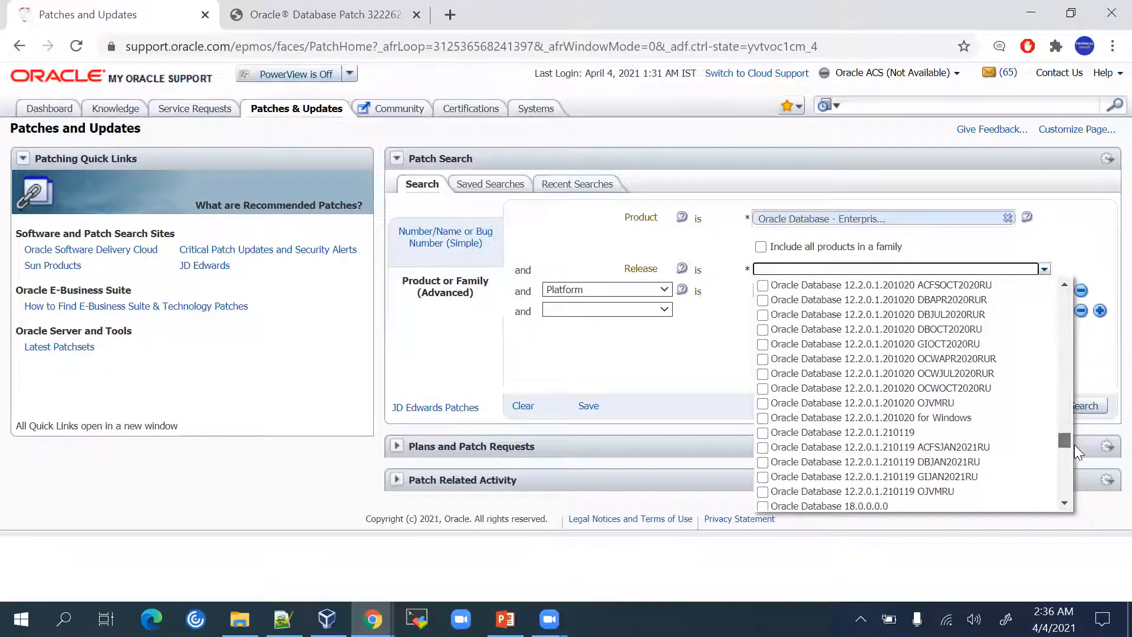
scroll("down", 3)
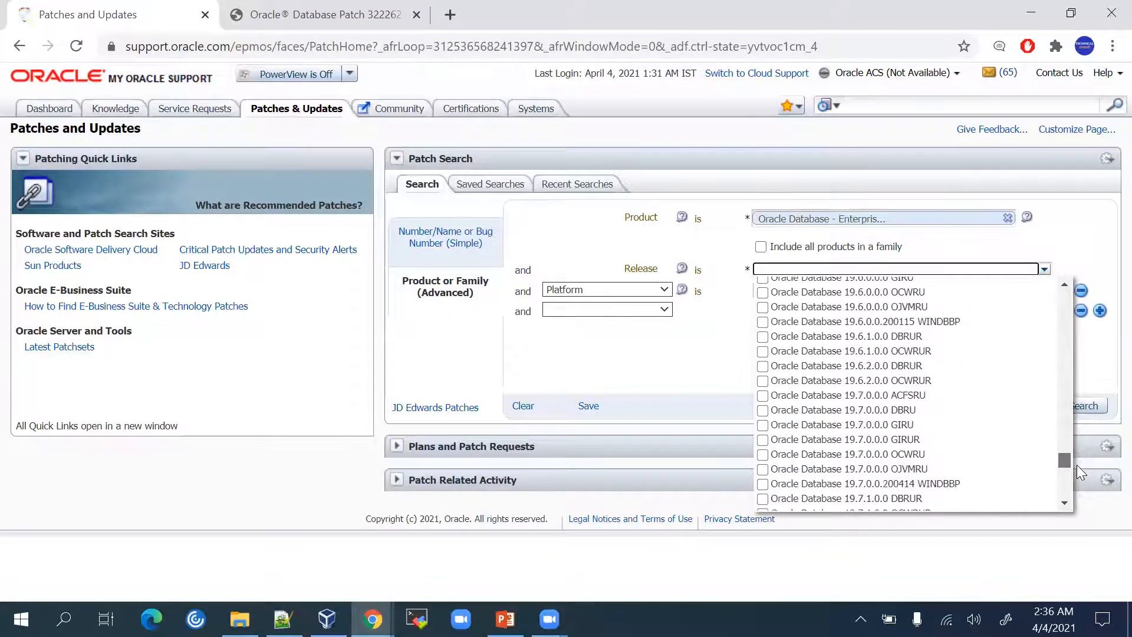
scroll("down", 3)
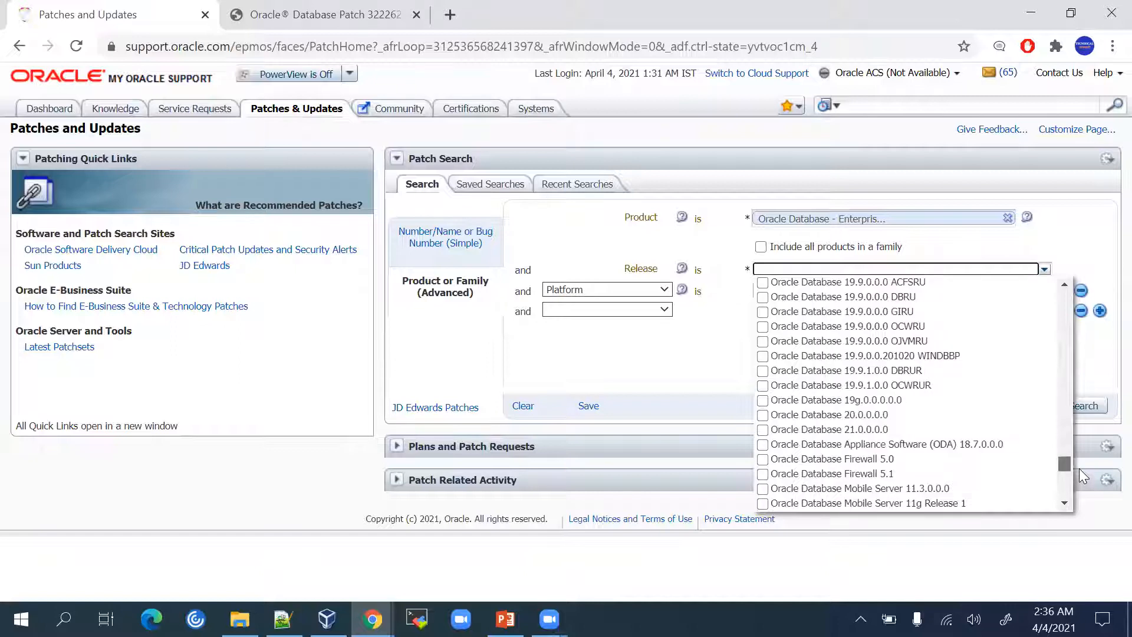
scroll("down", 3)
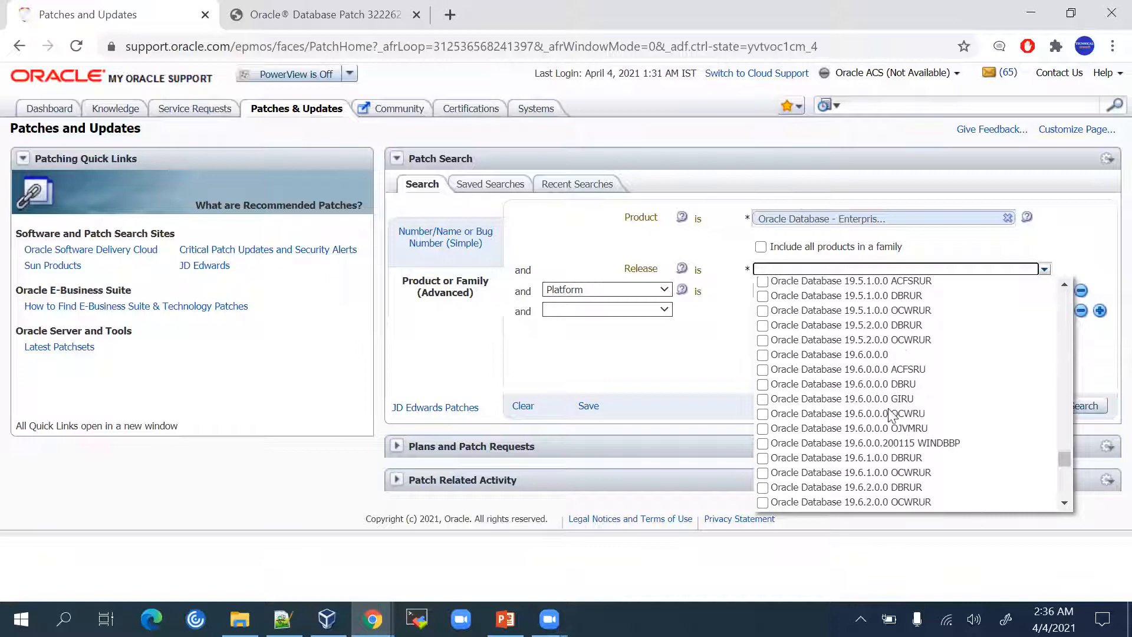
scroll("down", 3)
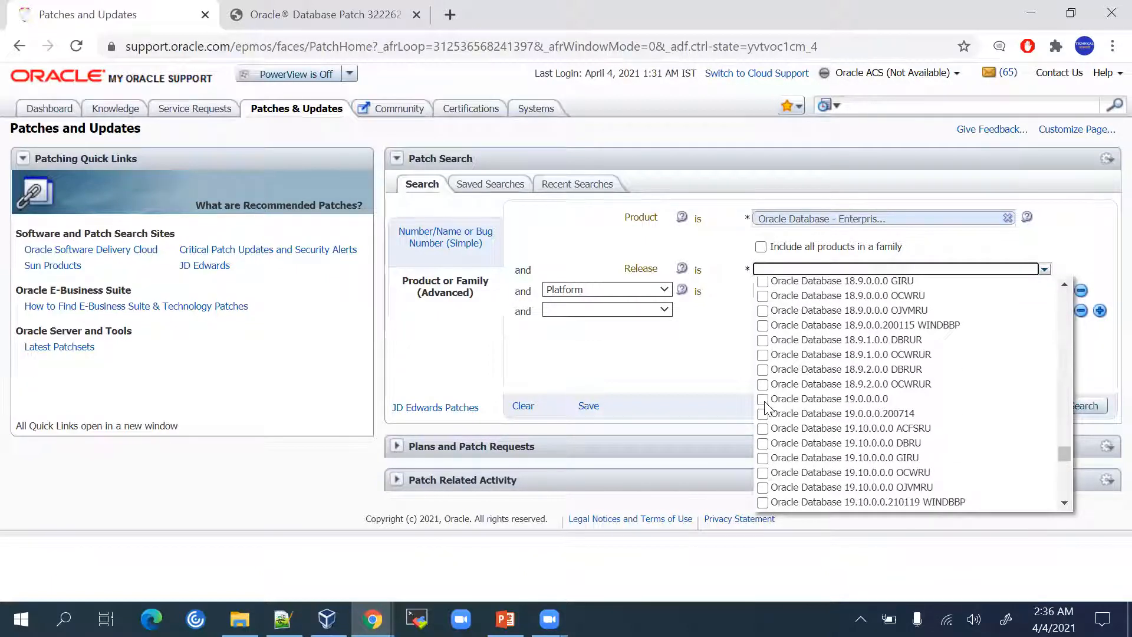
left_click(763, 398)
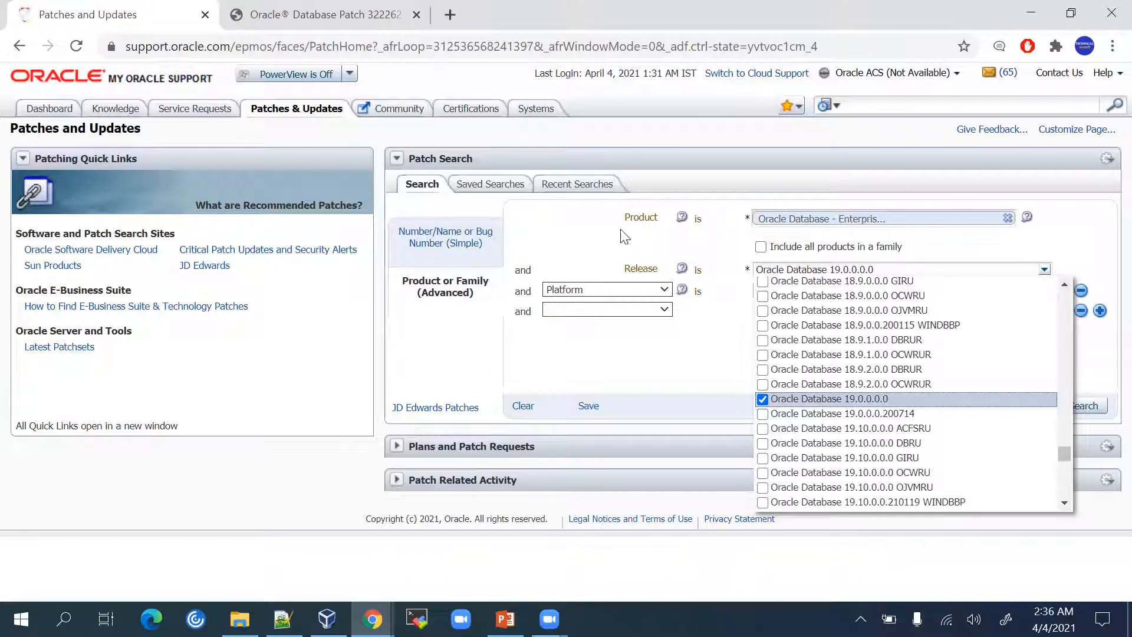
left_click(827, 398)
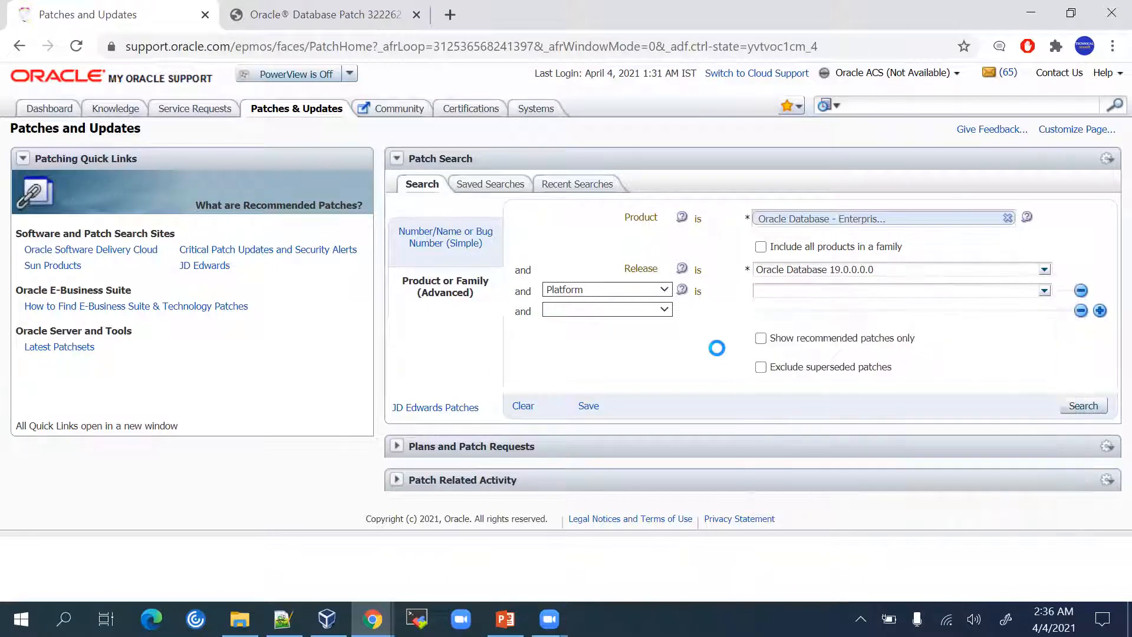
Run the patch search for release 19.0.0.0.0 and return to the steps slide
left_click(1082, 404)
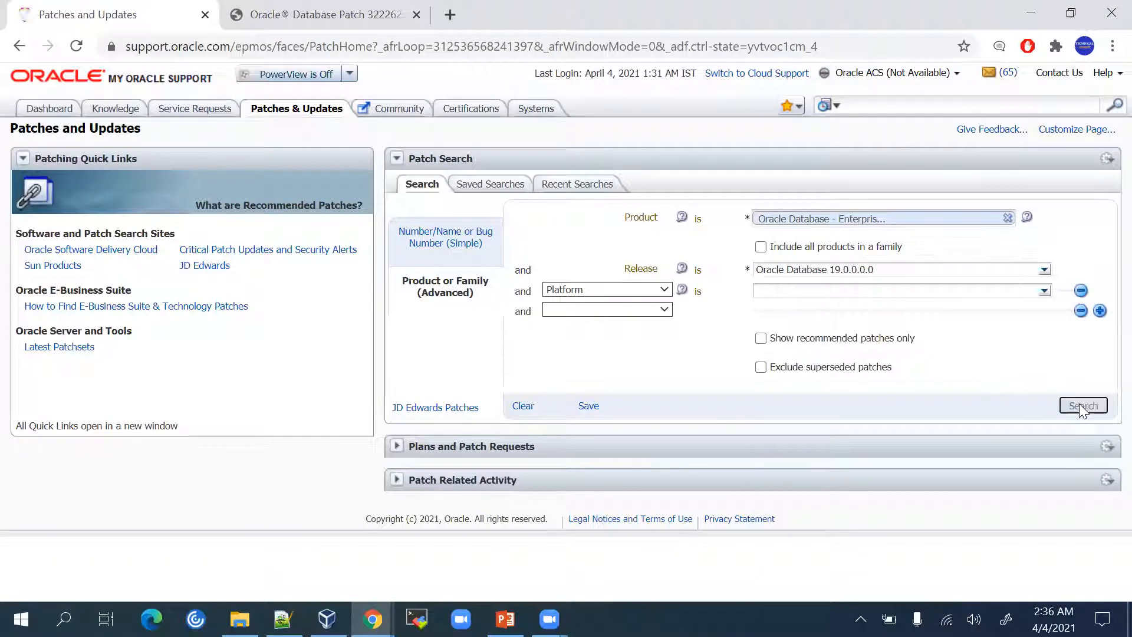
left_click(505, 619)
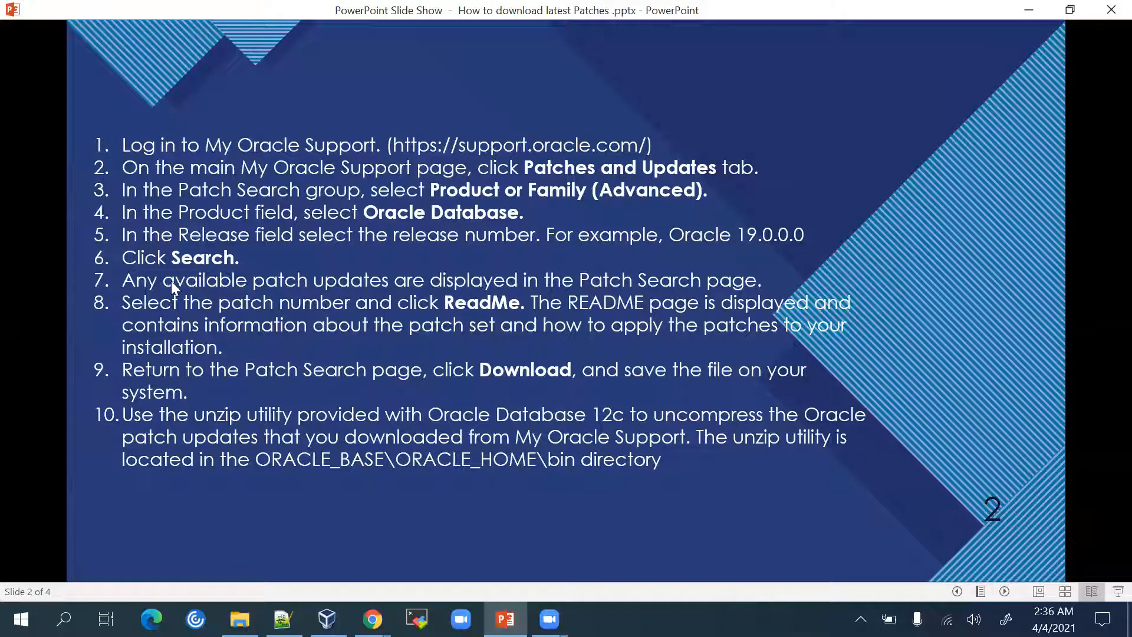
mouse_move(686, 283)
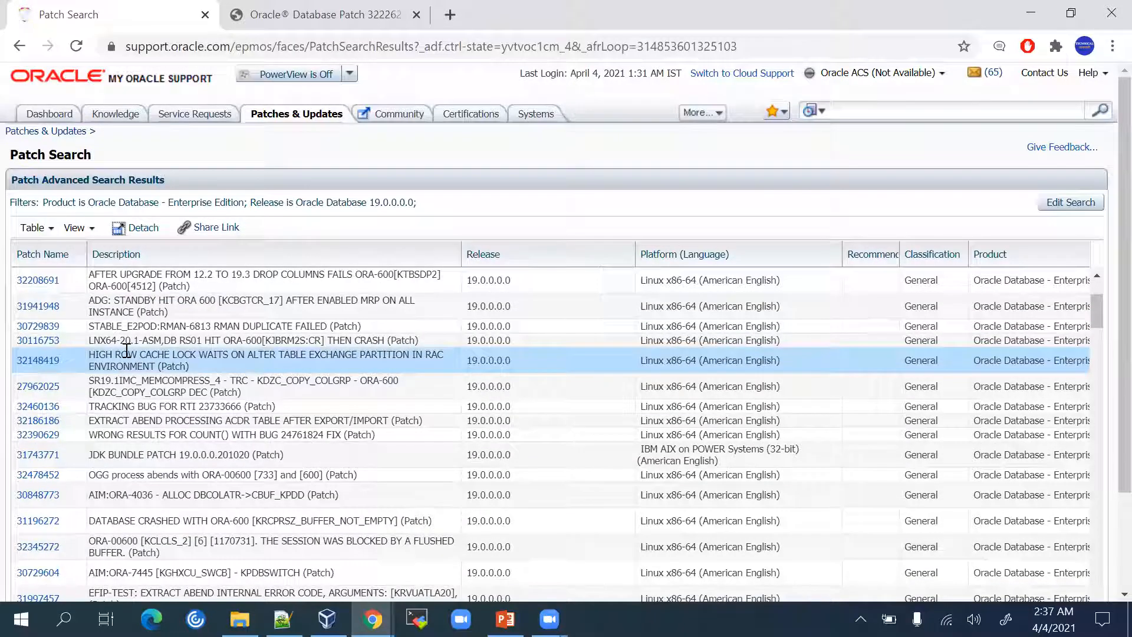
Browse the Patch Advanced Search Results for Oracle Database Enterprise Edition 19.0.0.0.0
scroll("down", 3)
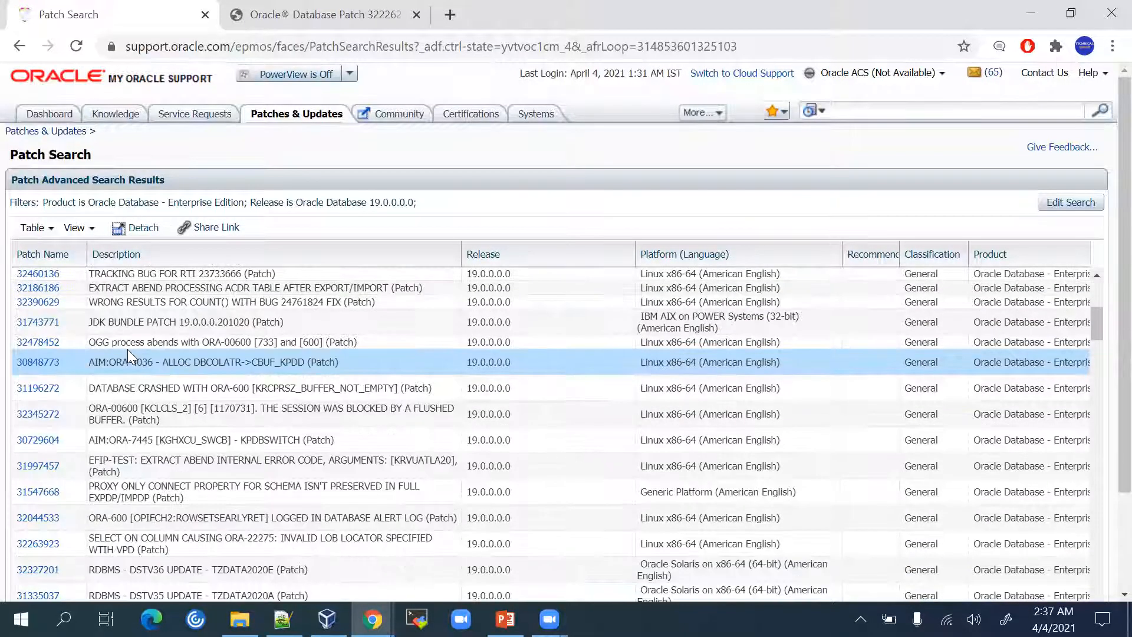
left_click(217, 439)
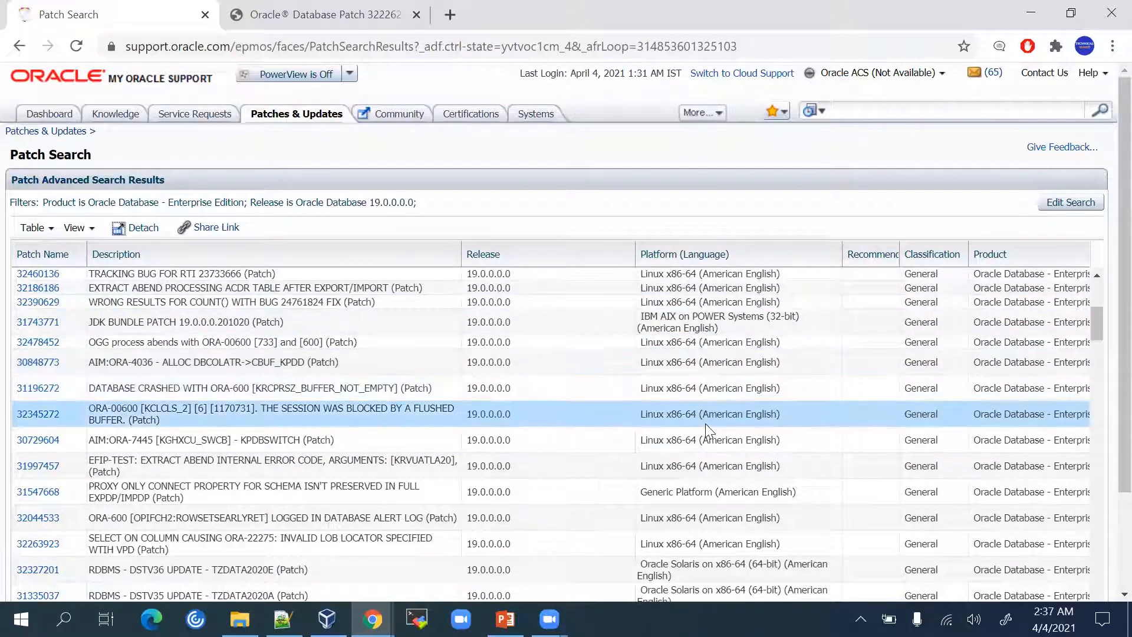
mouse_move(230, 409)
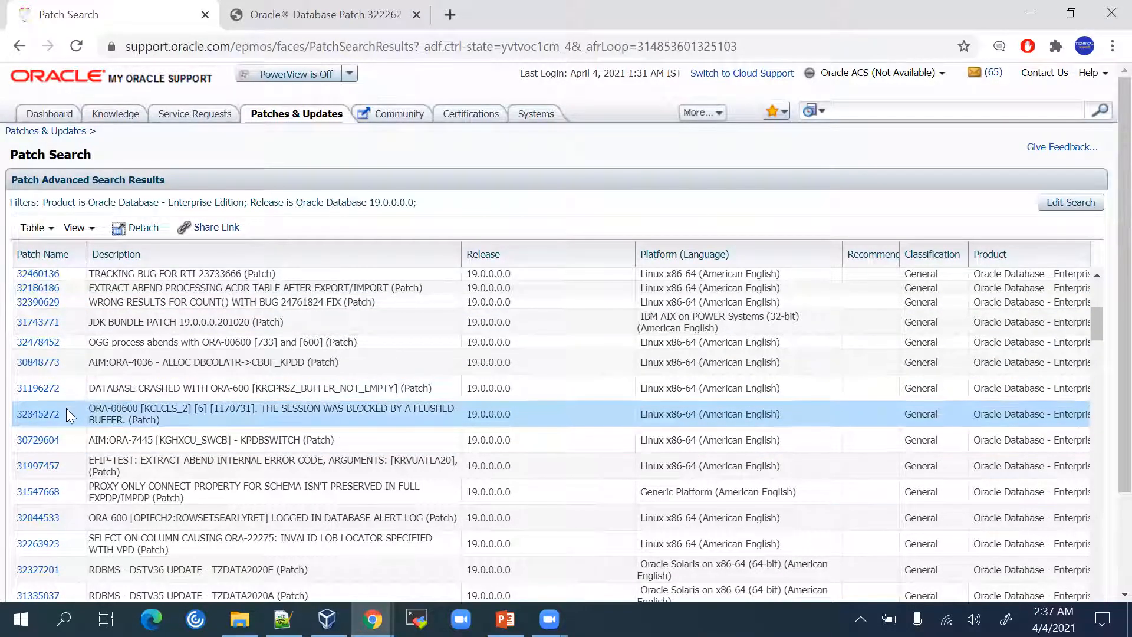
scroll("down", 3)
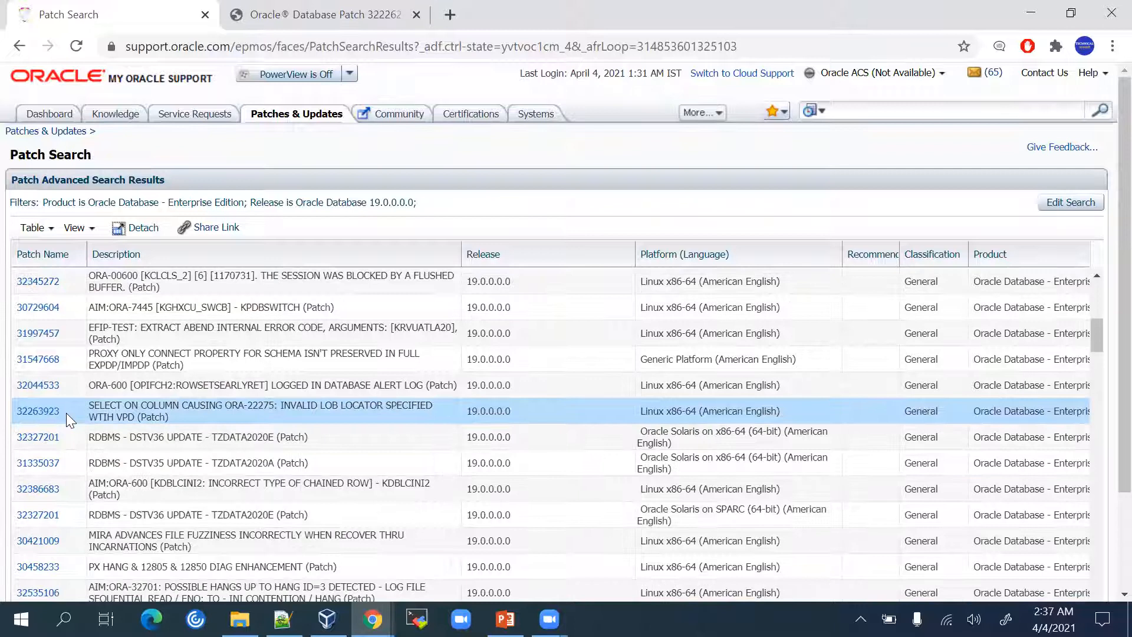
scroll("down", 3)
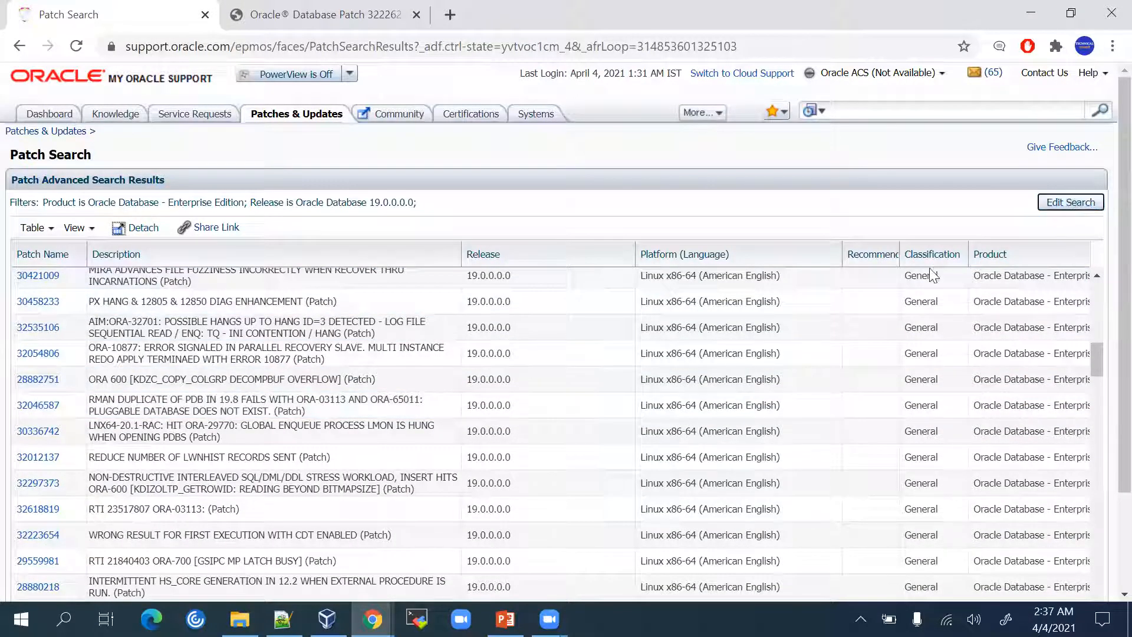
Edit the search to show recommended patches only and rerun it
left_click(1071, 202)
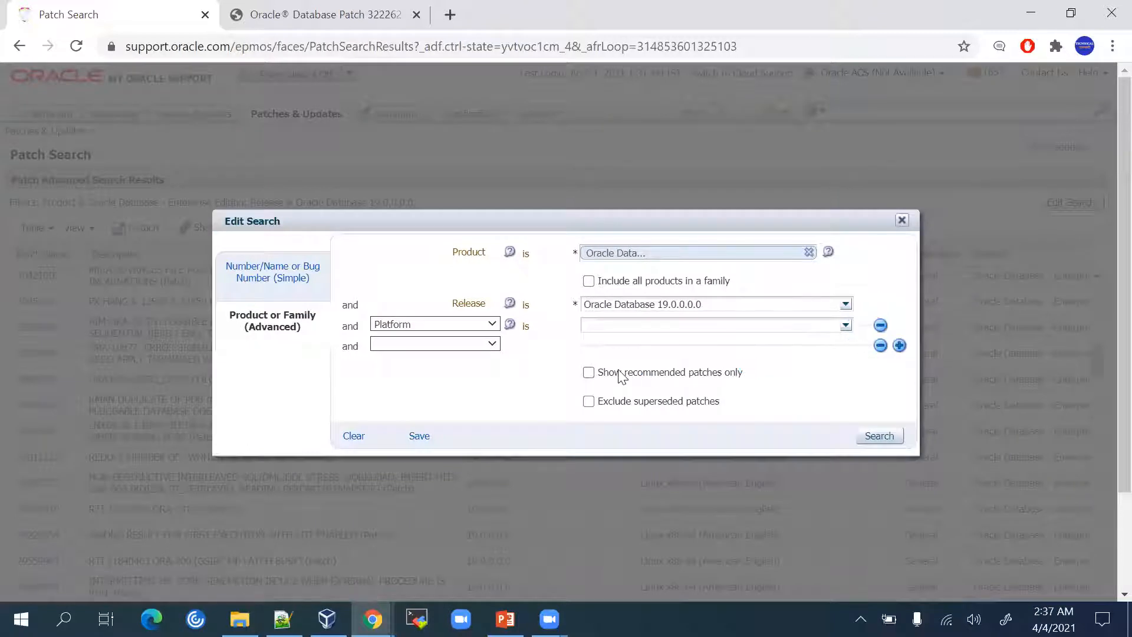
left_click(588, 371)
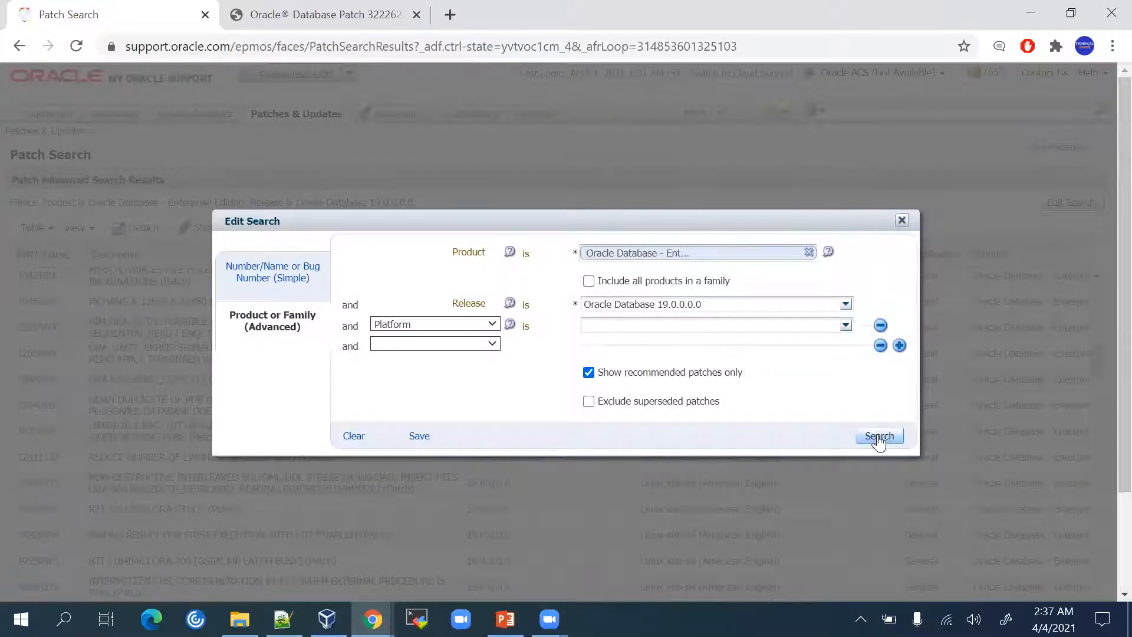
left_click(878, 435)
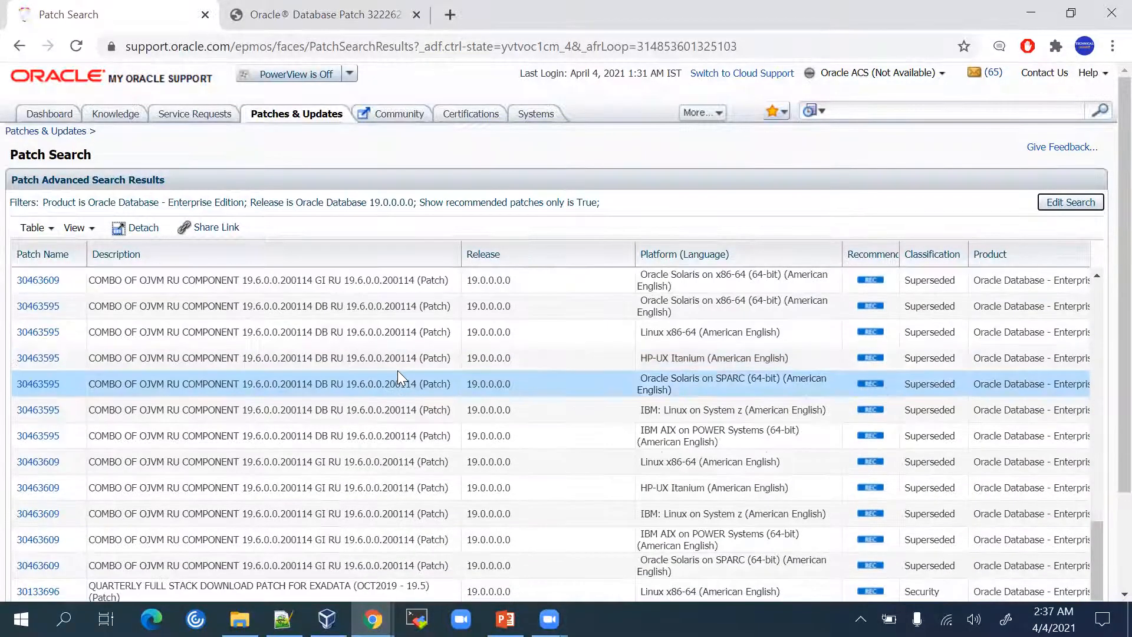
Select patch 32226239, GI Release Update 19.10.0.0.0 for Linux x86-64, among the 54 recommended results
scroll("down", 3)
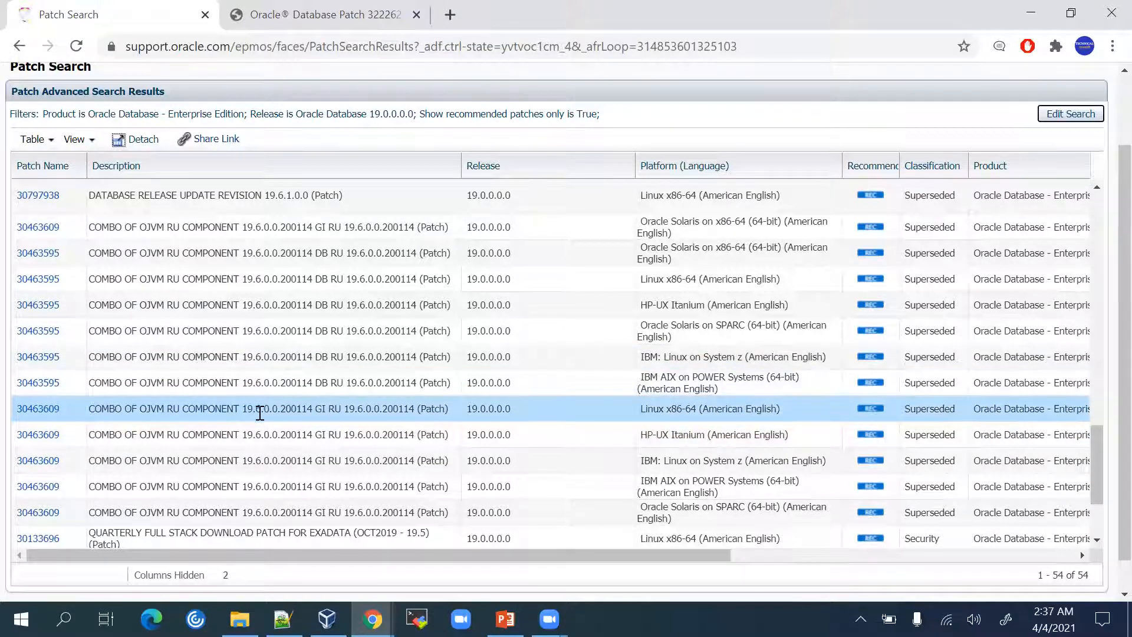
scroll("down", 3)
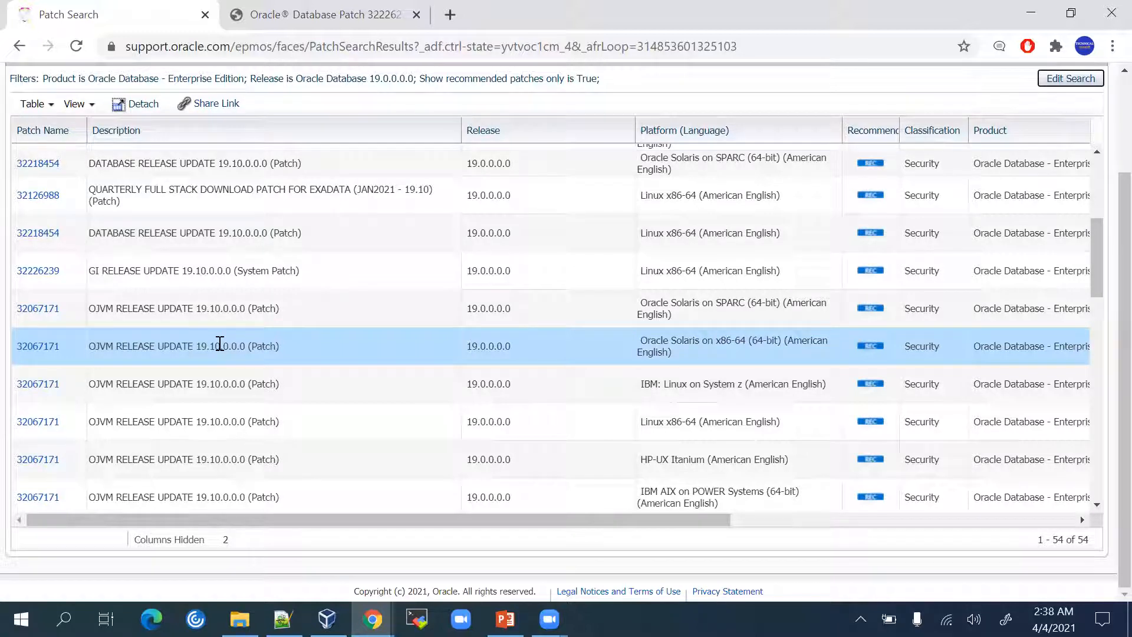
left_click(722, 271)
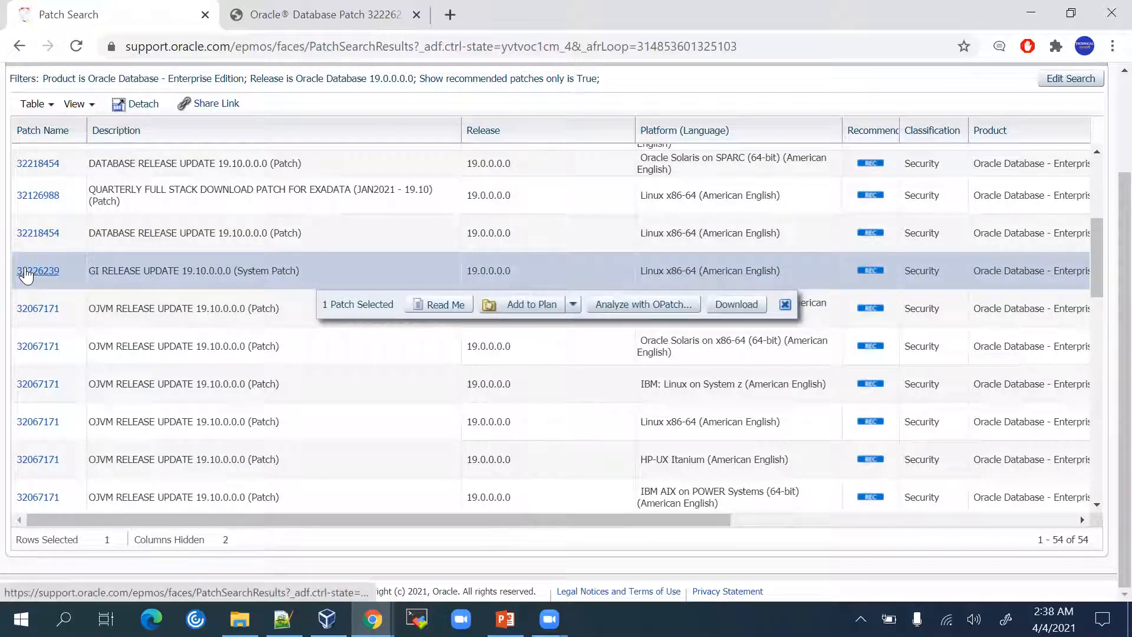
View patch 32226239's details page with its system patch contents and resolved bugs
left_click(38, 270)
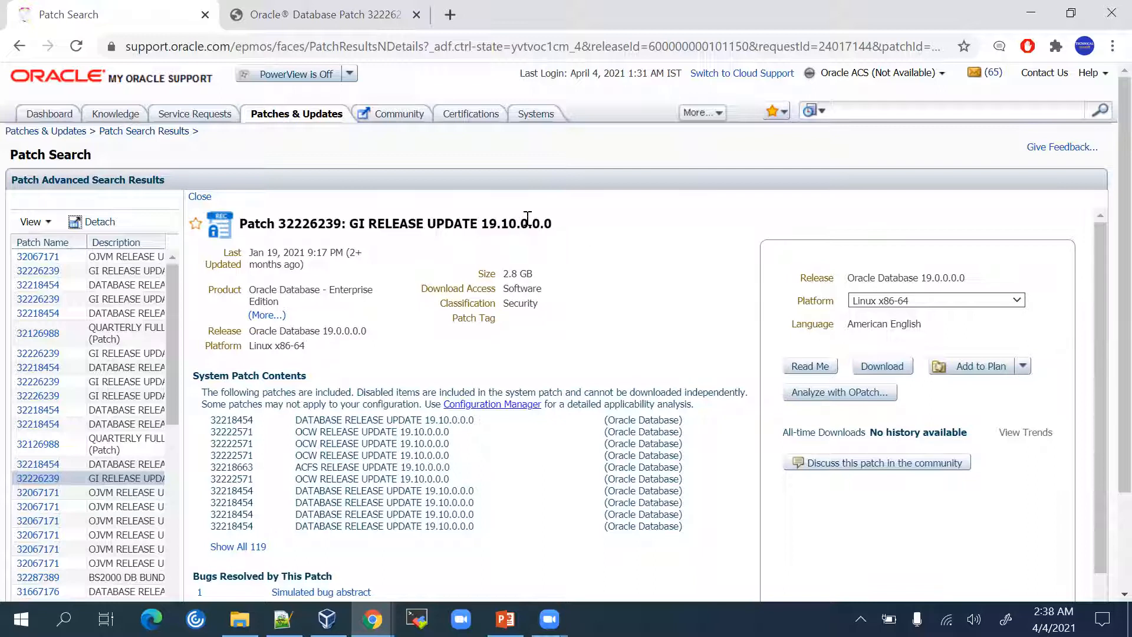
scroll("down", 3)
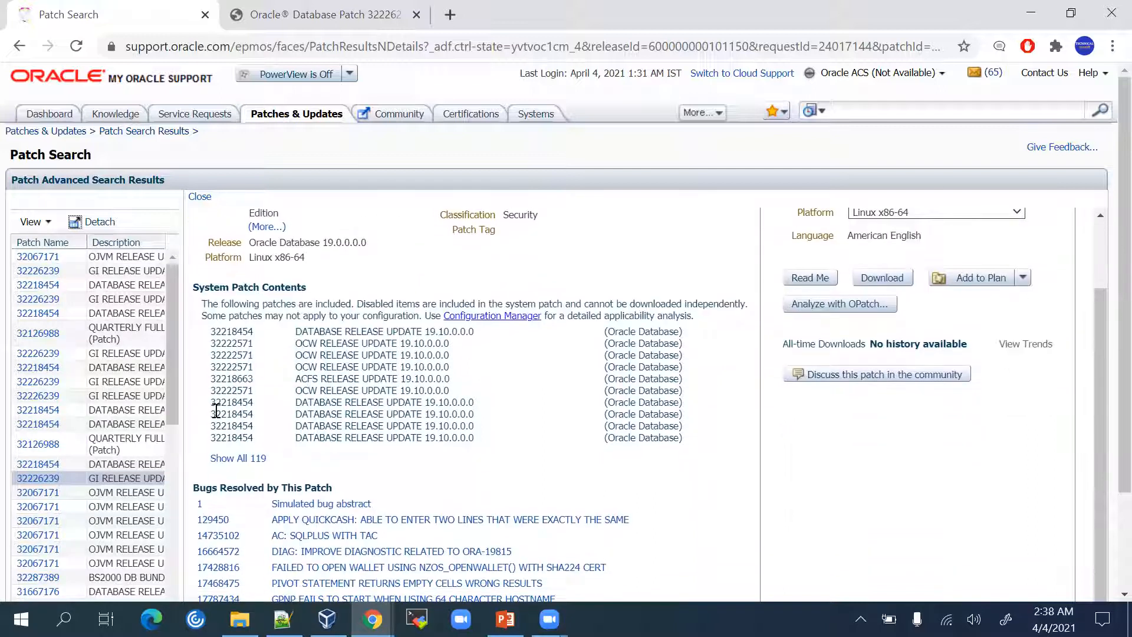
mouse_move(374, 418)
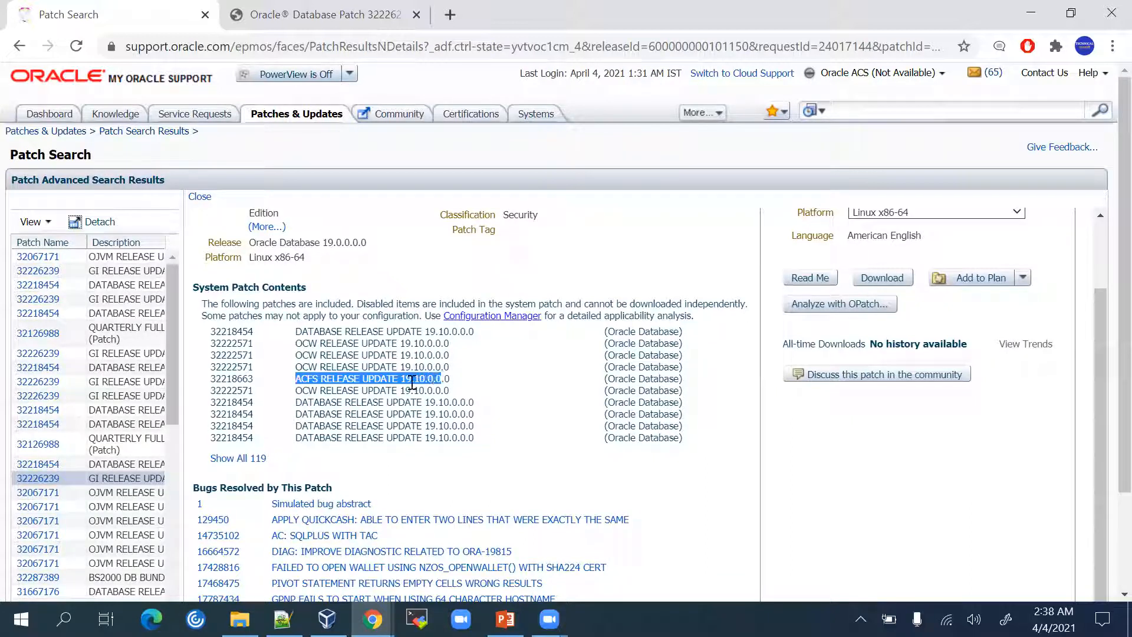
mouse_move(400, 414)
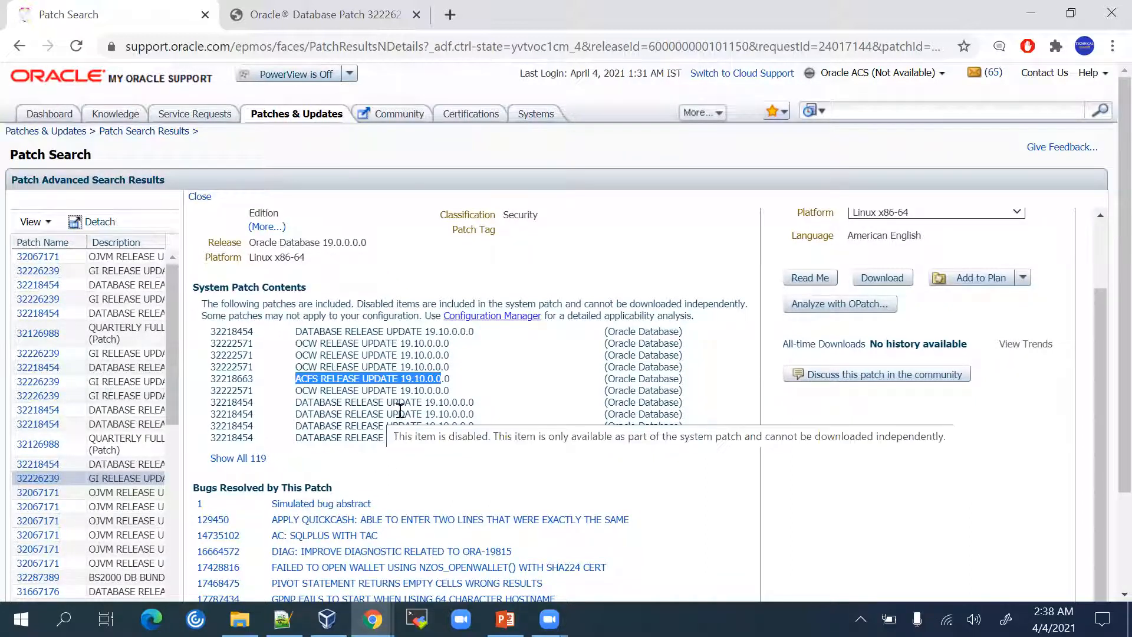
scroll("down", 3)
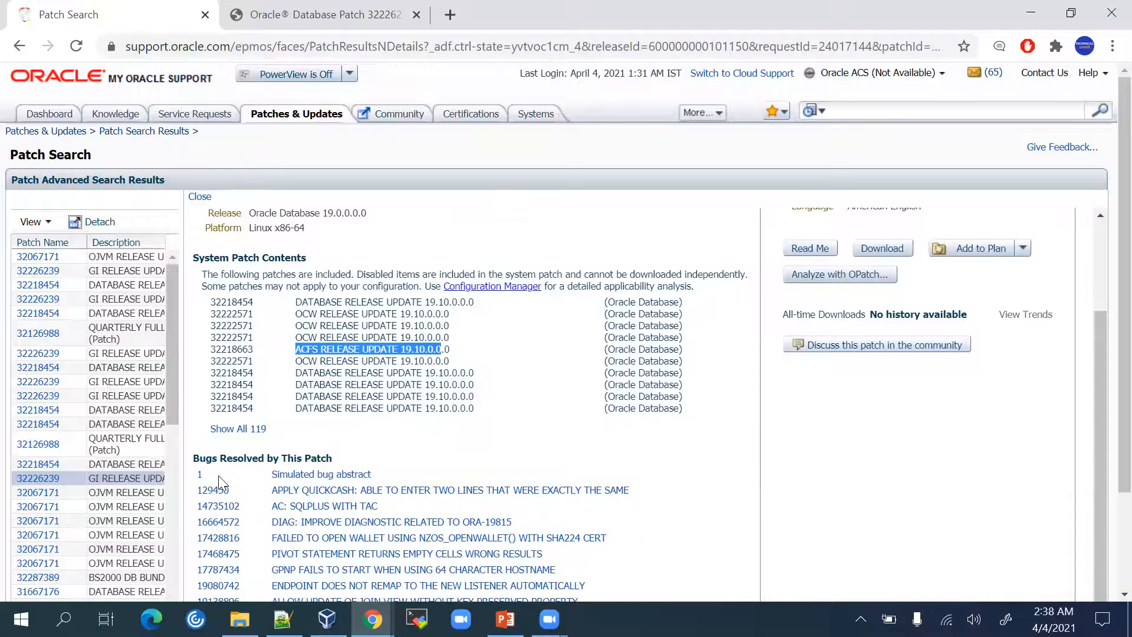
mouse_move(310, 469)
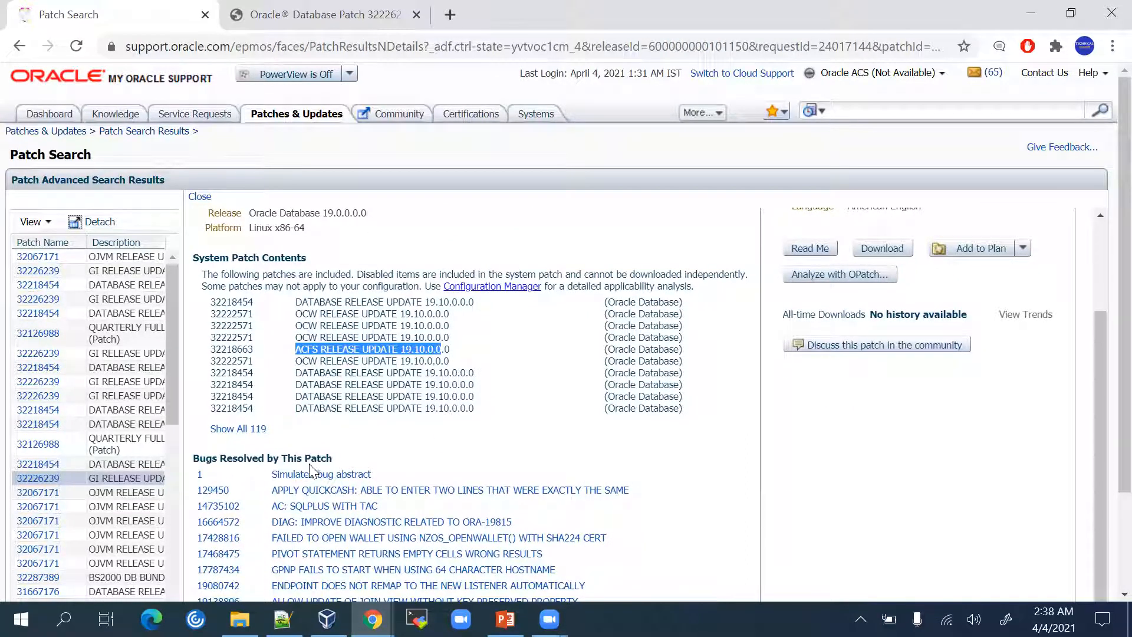
mouse_move(188, 537)
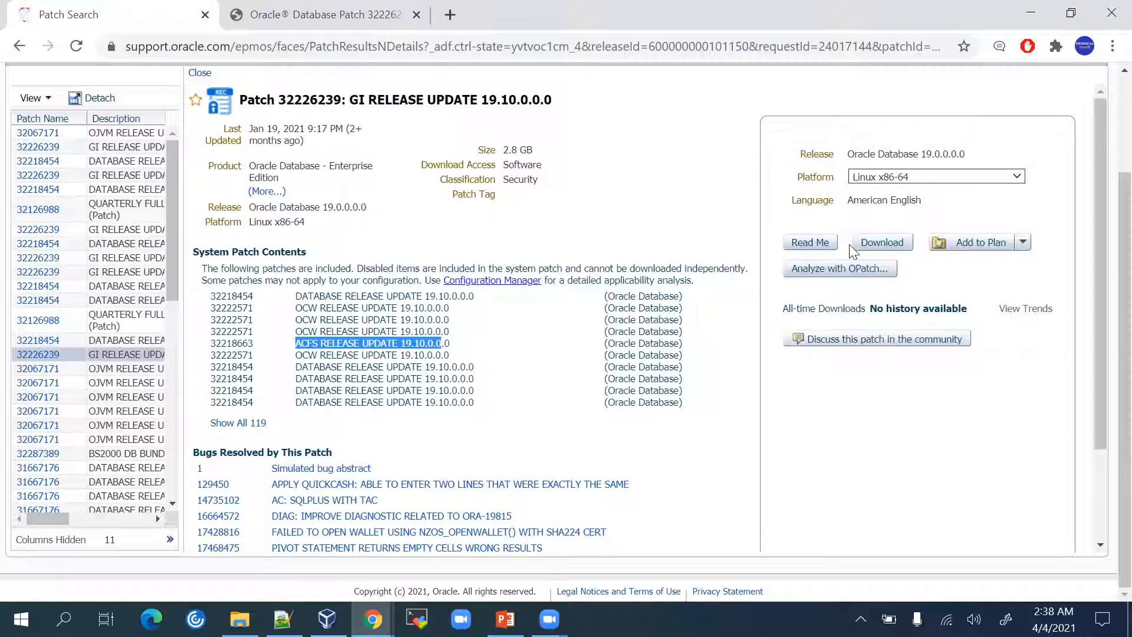
mouse_move(980, 242)
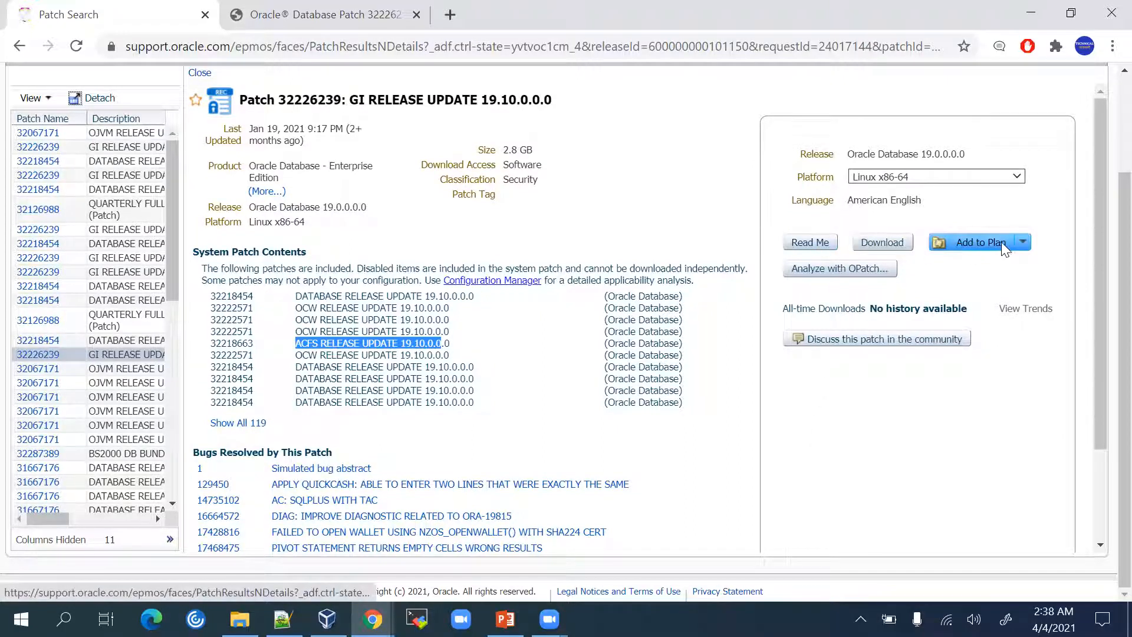
mouse_move(882, 242)
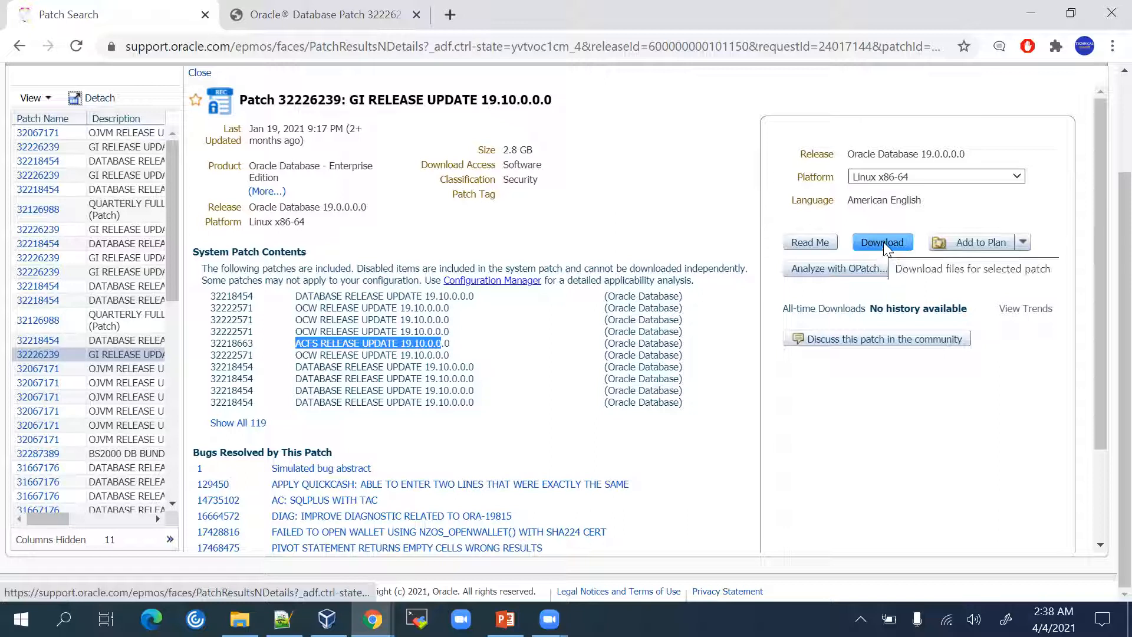
Start downloading p32226239_190000_Linux-x86-64.zip (2.8 GB) from the File Download dialog, then close it
left_click(881, 242)
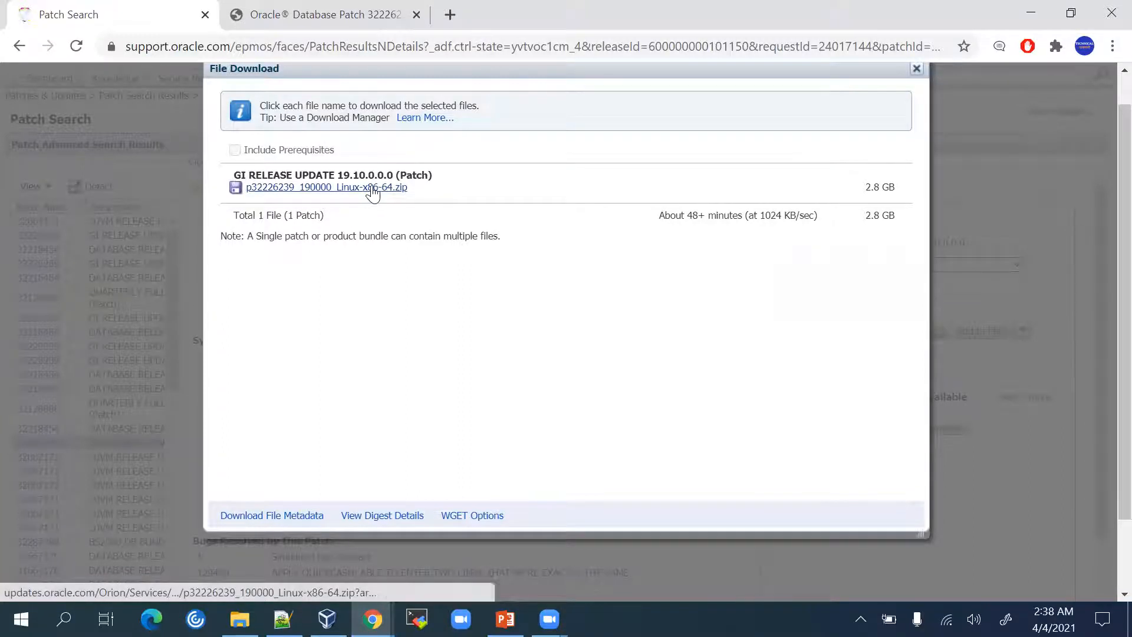
left_click(326, 187)
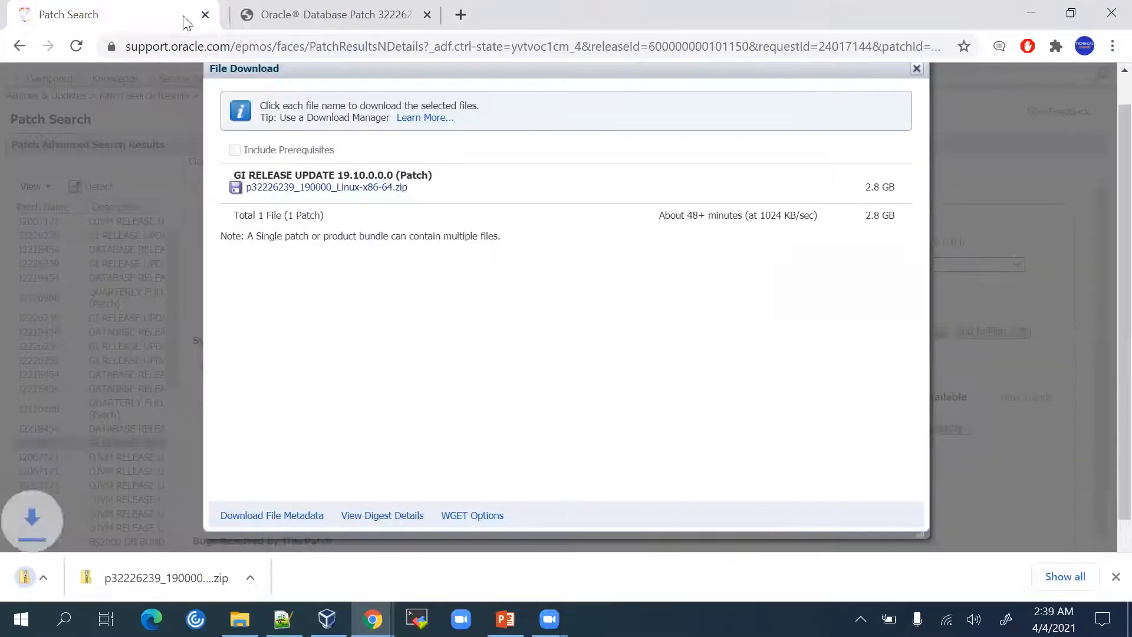
left_click(326, 187)
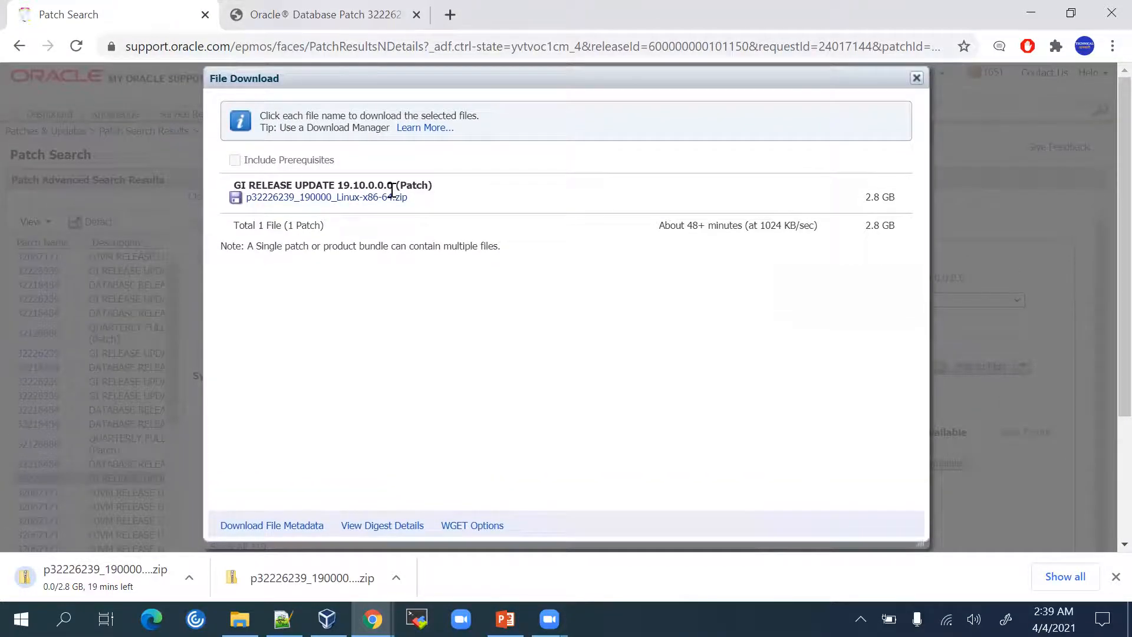
left_click(916, 78)
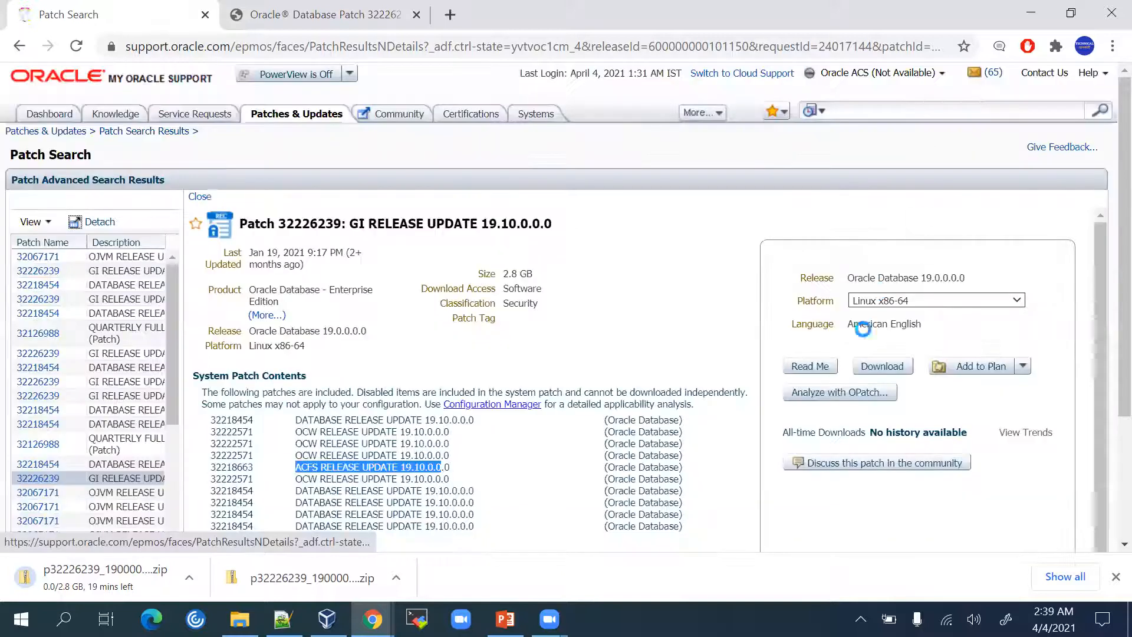
Open the GI Release Update 19.10.0.0.210119 README and pause the patch zip download
left_click(809, 366)
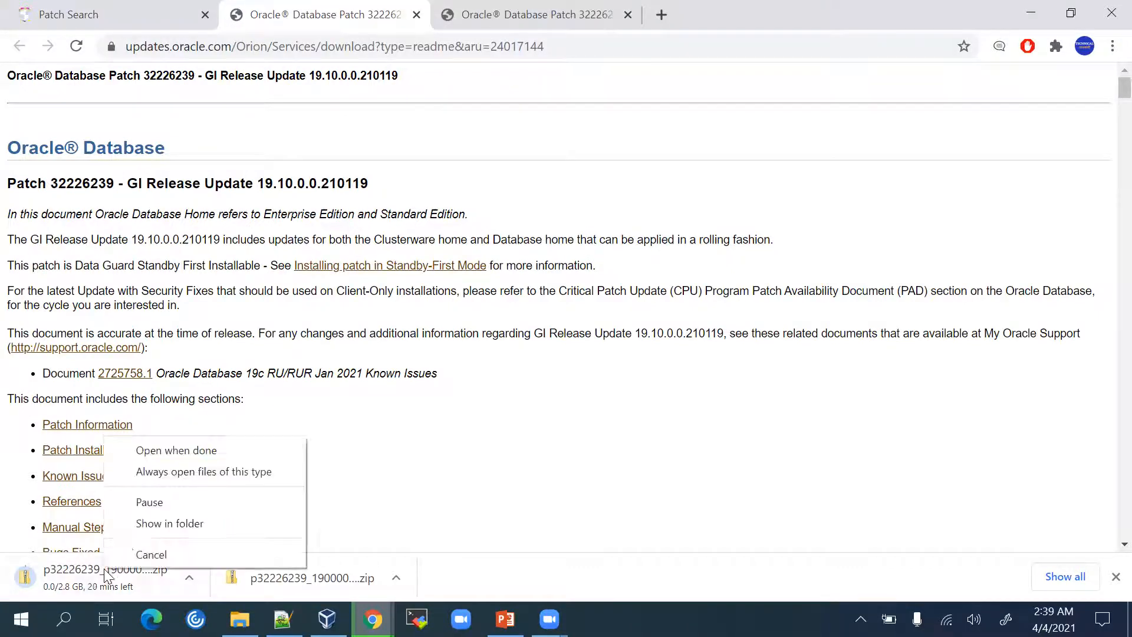
mouse_move(150, 502)
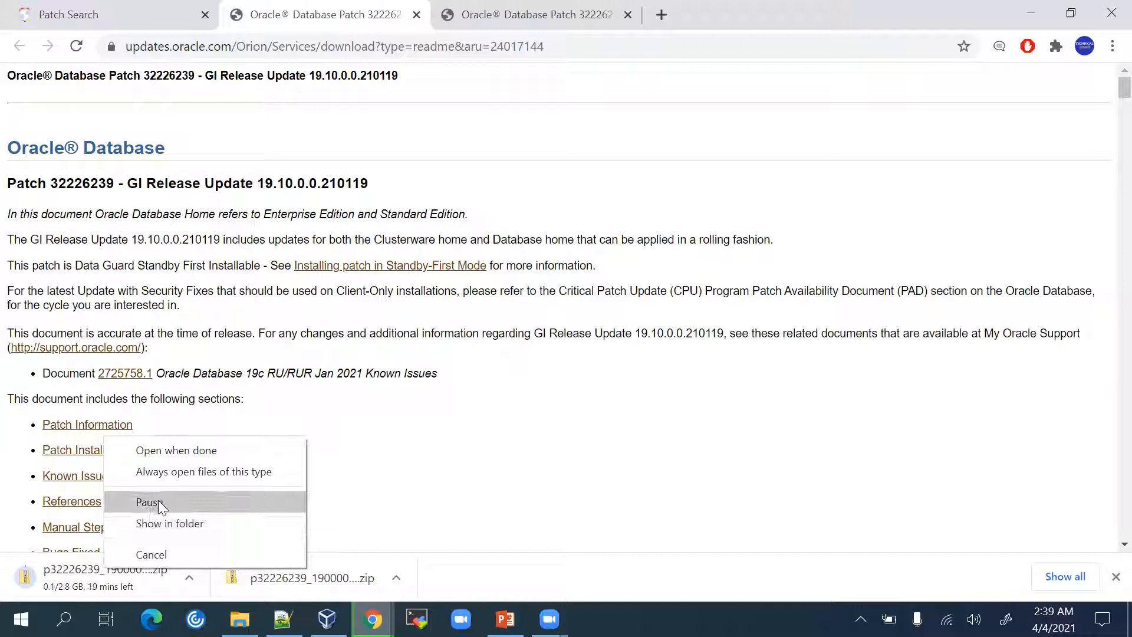
left_click(148, 502)
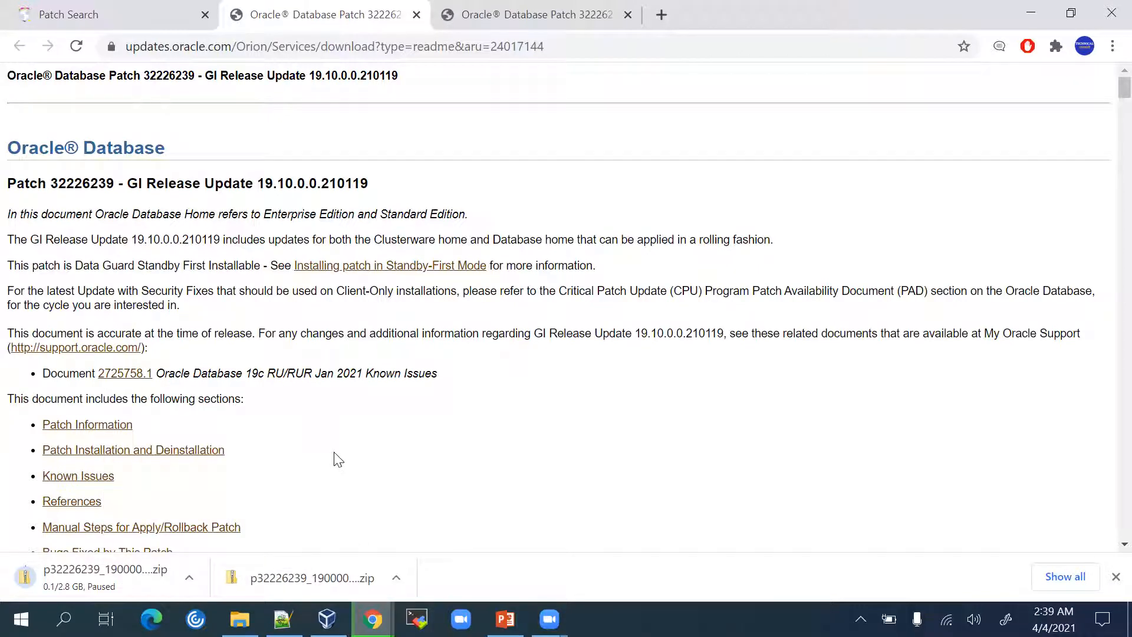
mouse_move(370, 412)
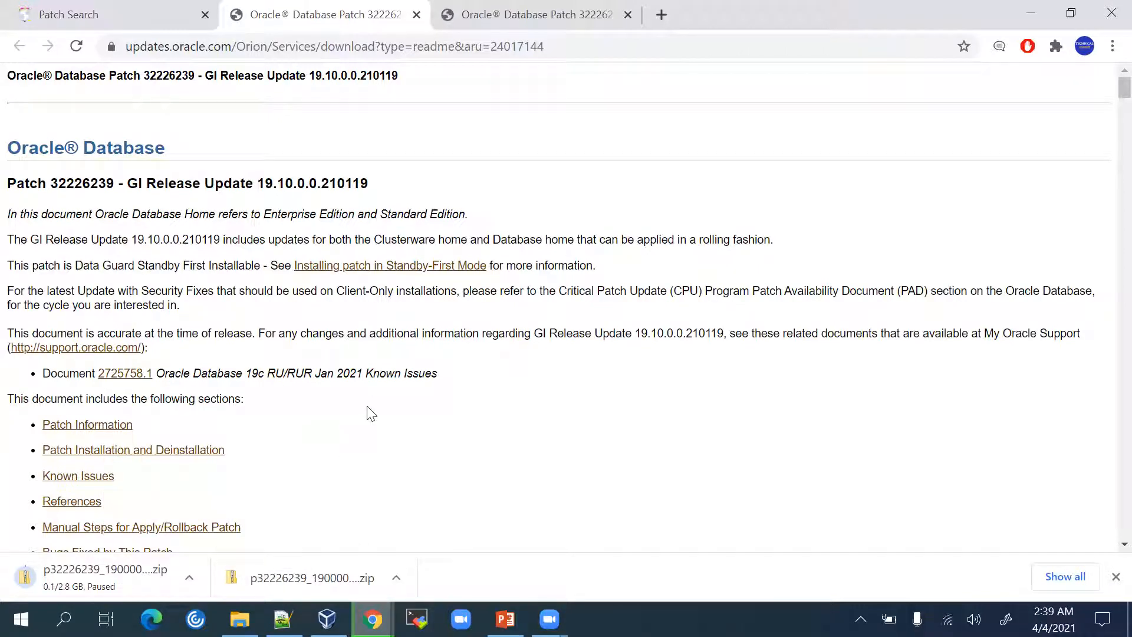
mouse_move(363, 395)
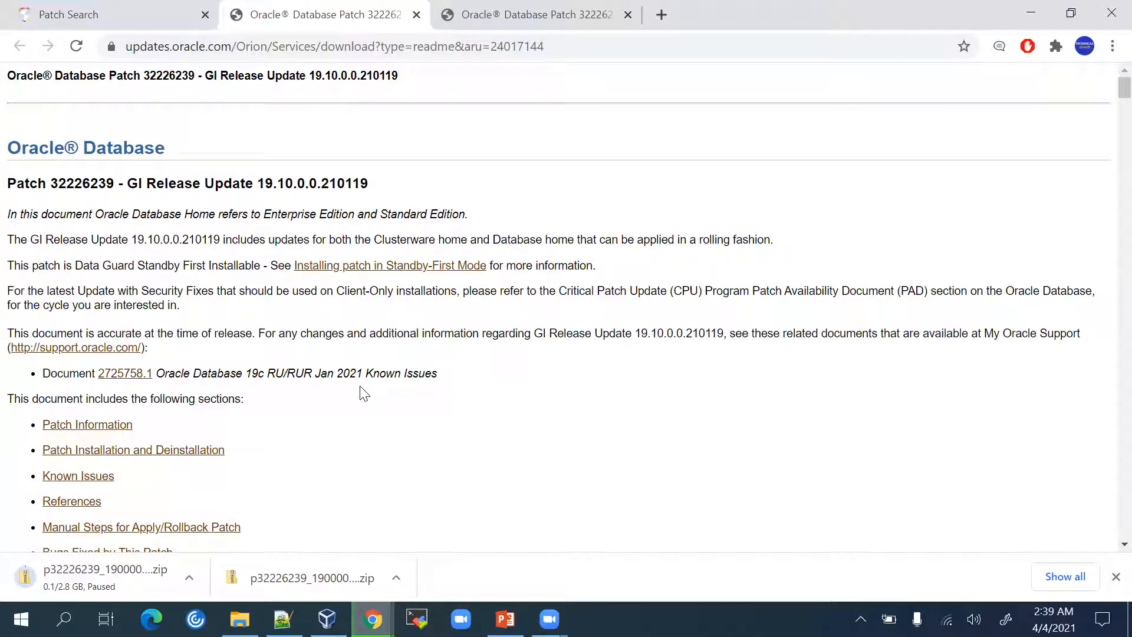
mouse_move(99, 210)
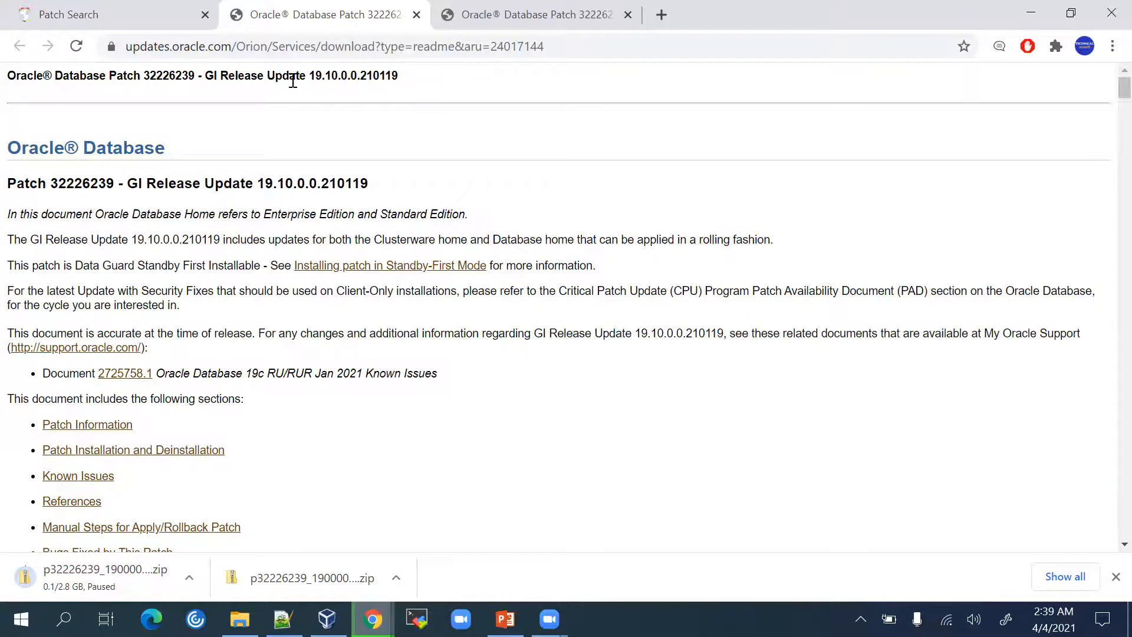
Scroll the GI Release Update 19.10 README past the prerequisites to section 1.2.4 Patch Installation
scroll("down", 3)
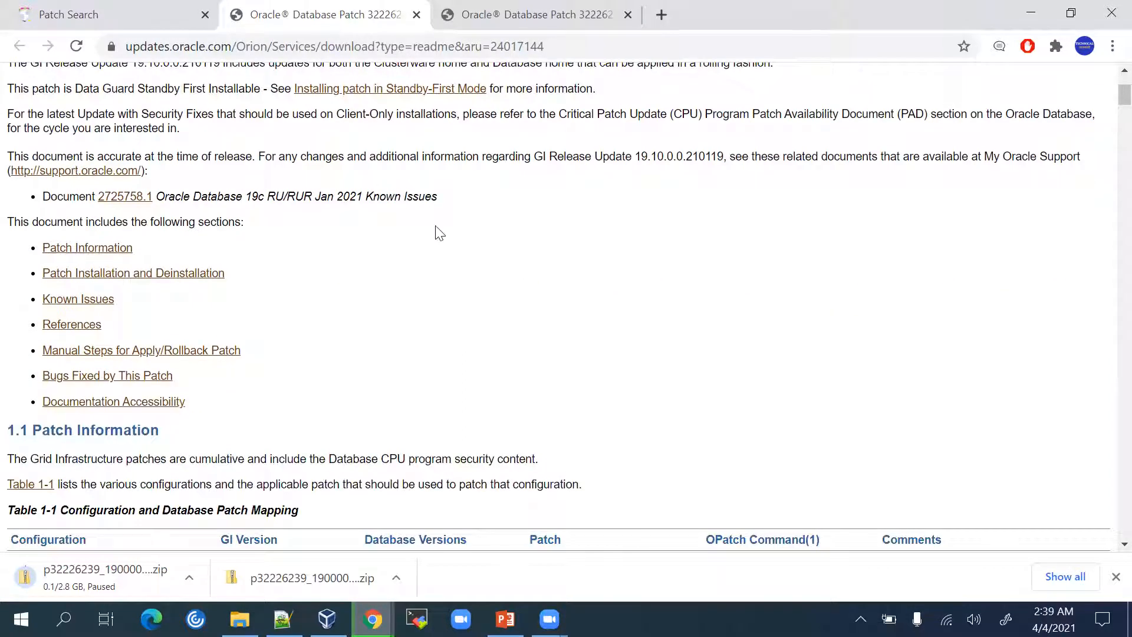
scroll("down", 3)
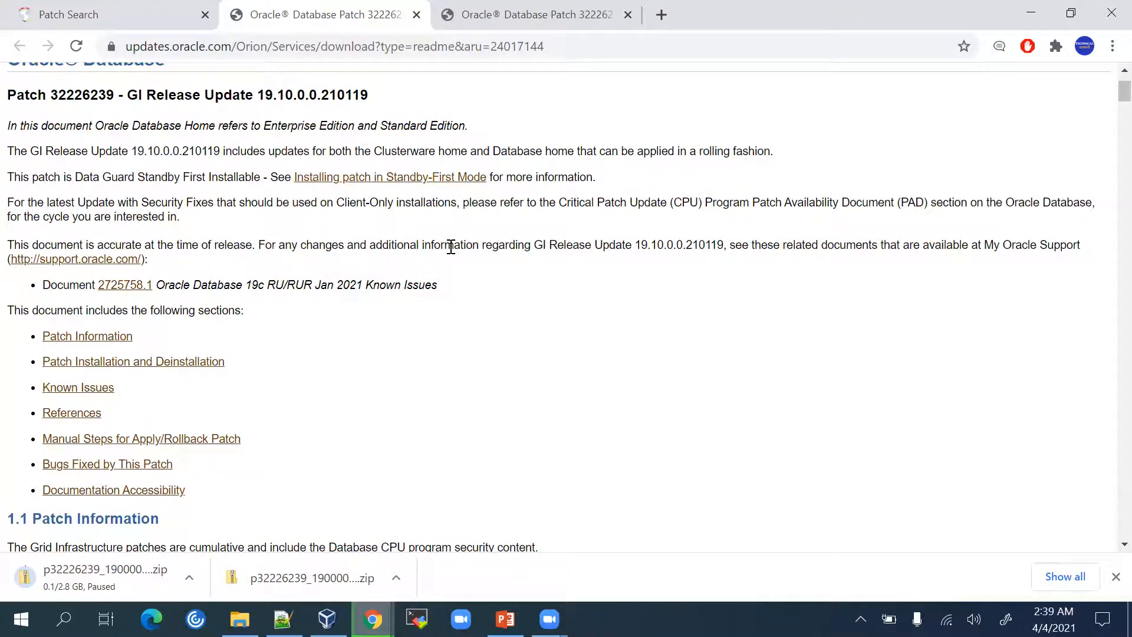
scroll("up", 3)
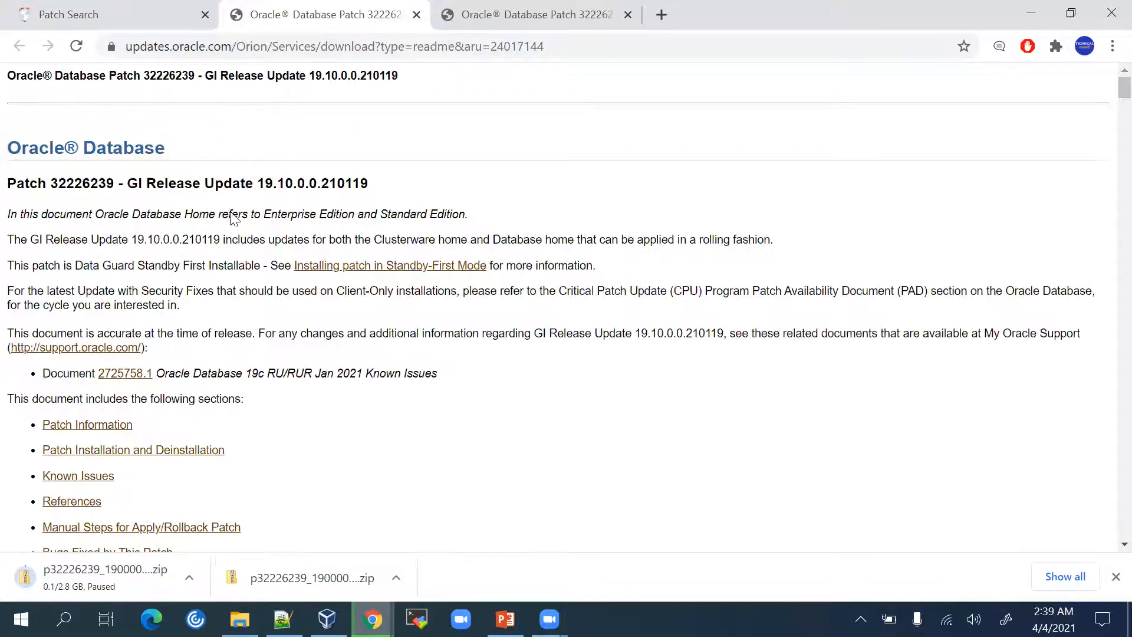
scroll("down", 3)
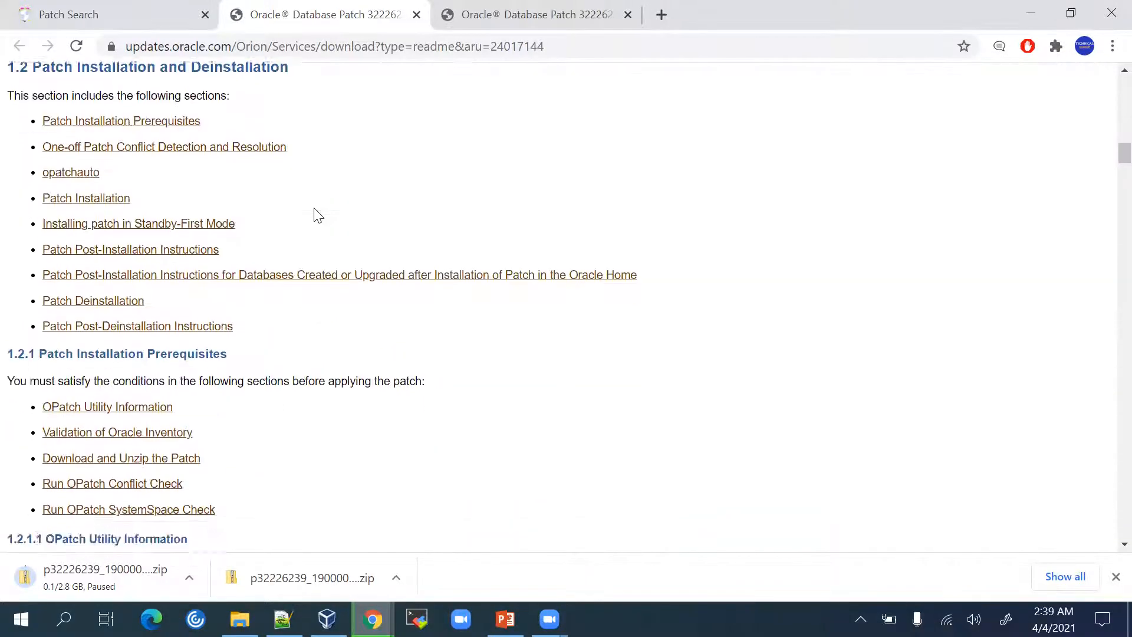
scroll("down", 3)
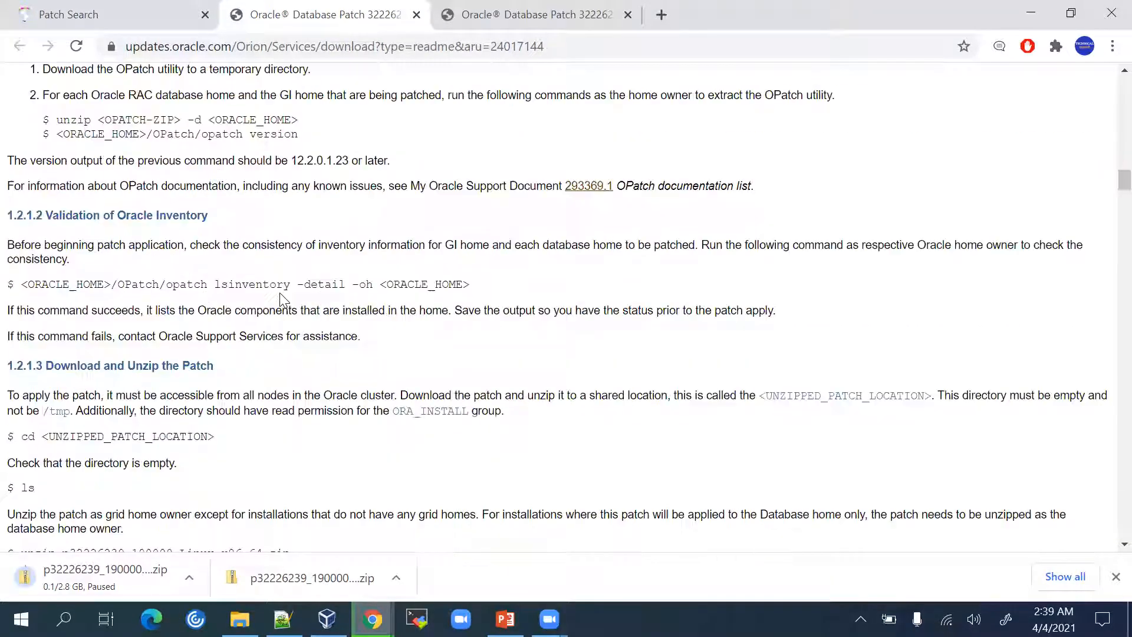
scroll("down", 3)
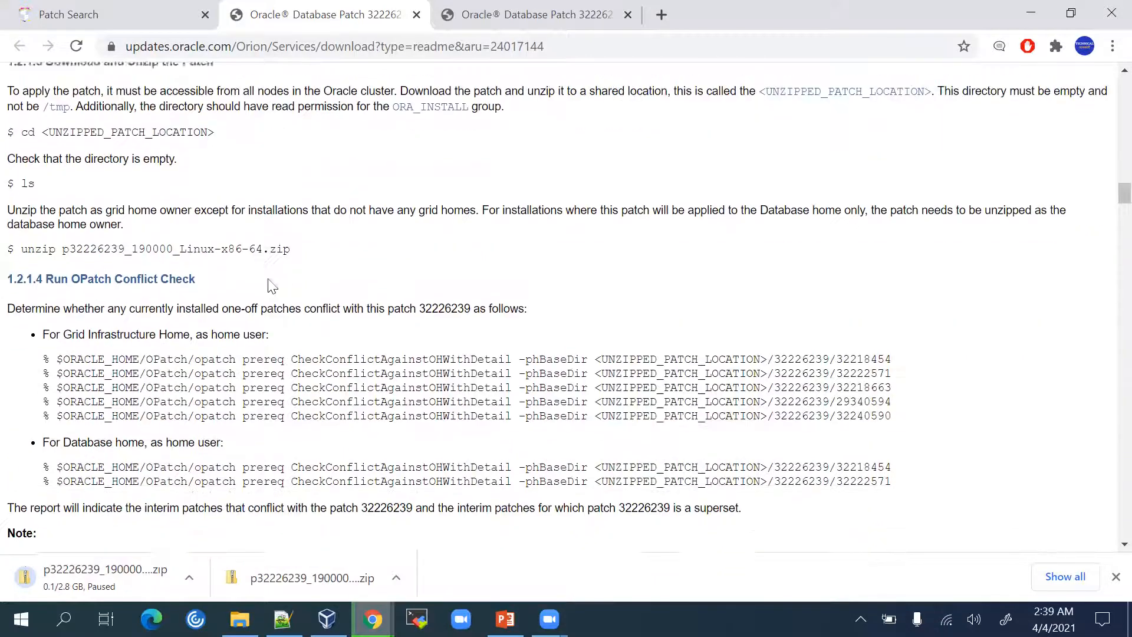
scroll("down", 3)
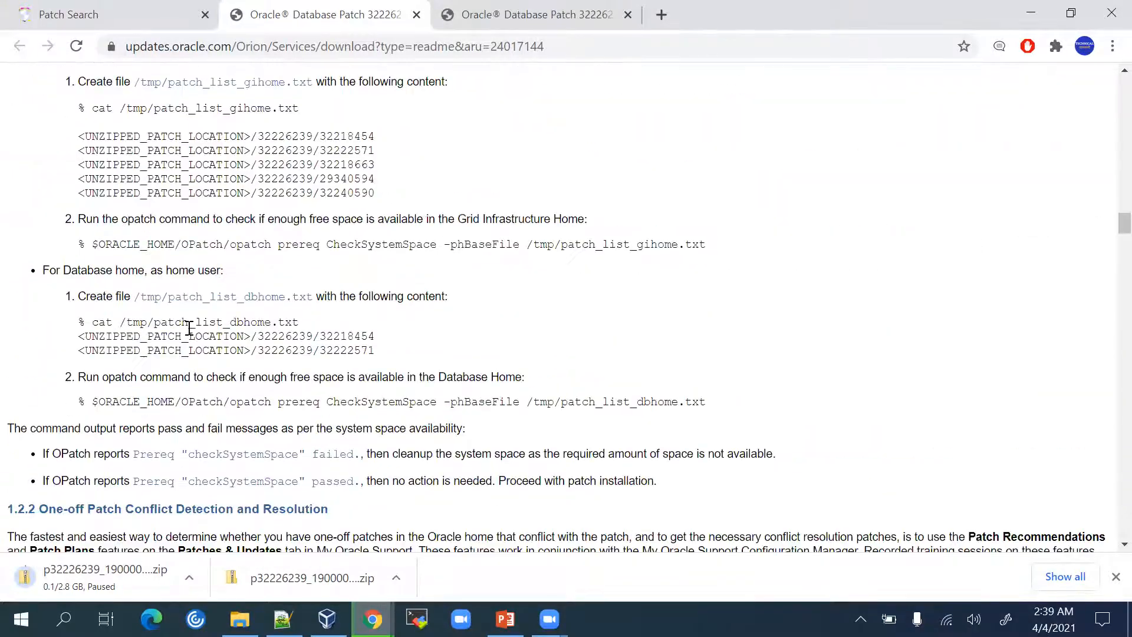
scroll("down", 3)
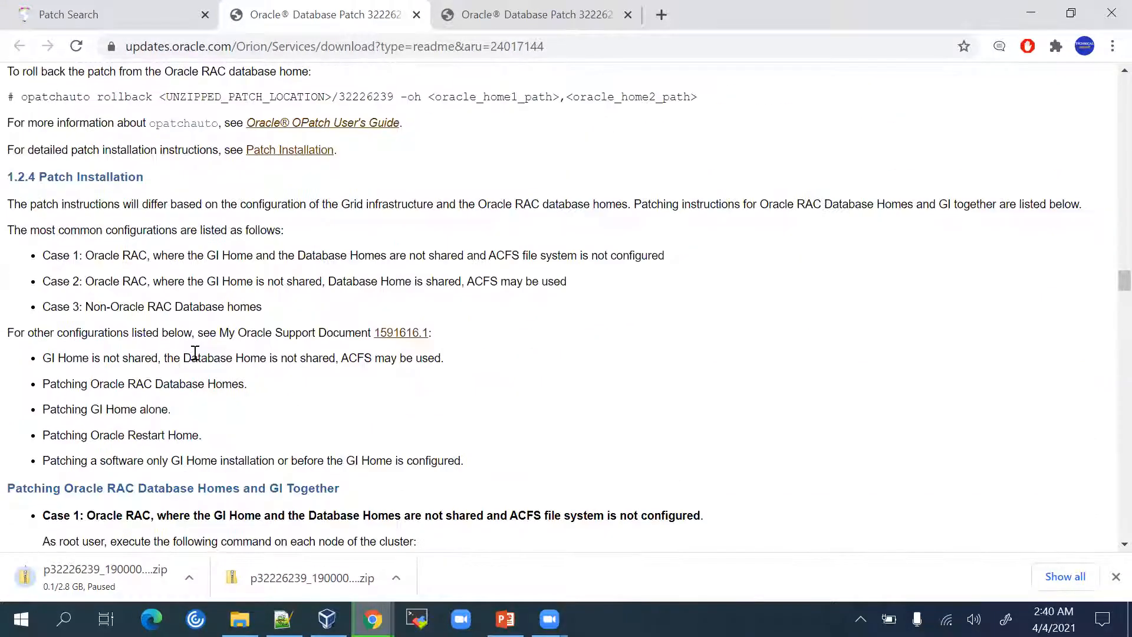
scroll("down", 3)
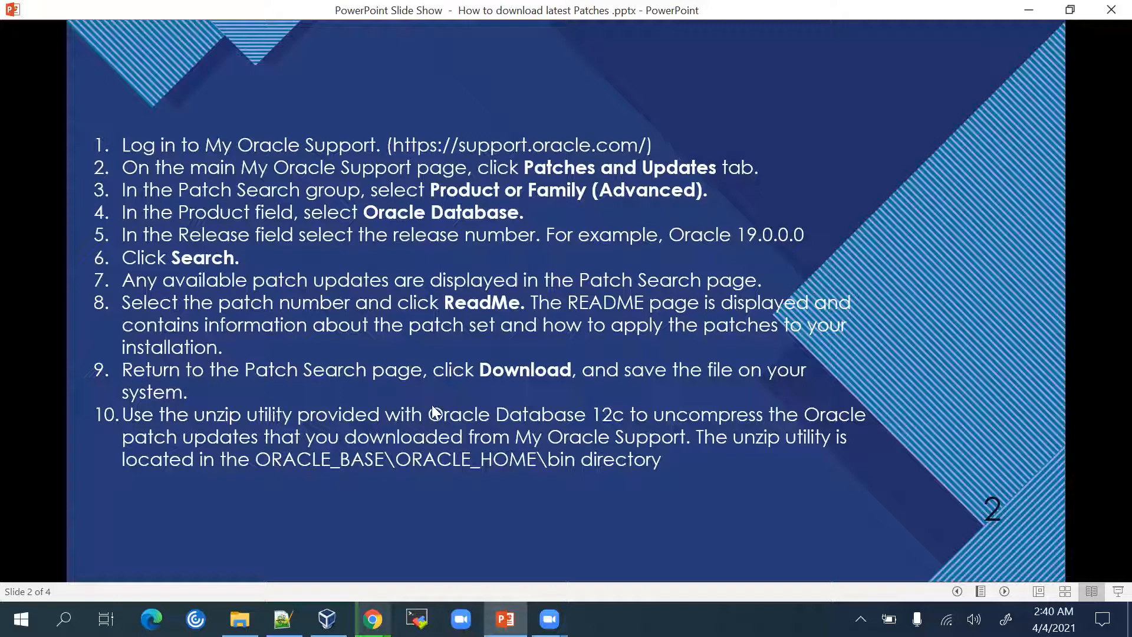
mouse_move(149, 432)
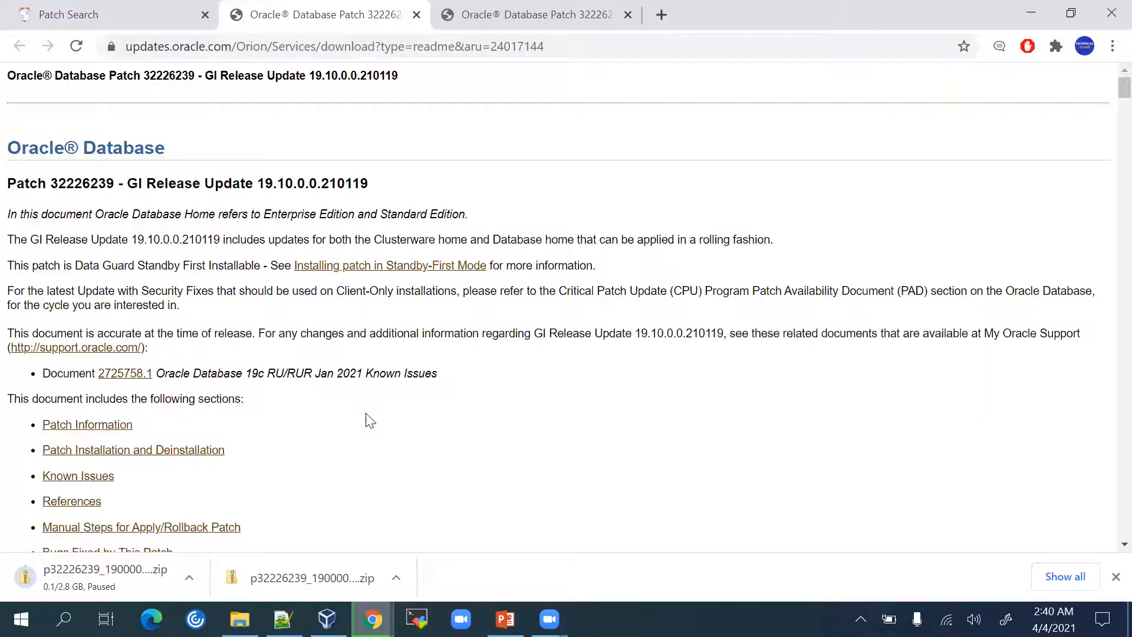
Bring back slide 2 summarizing the ten patch-download steps from My Oracle Support
left_click(504, 619)
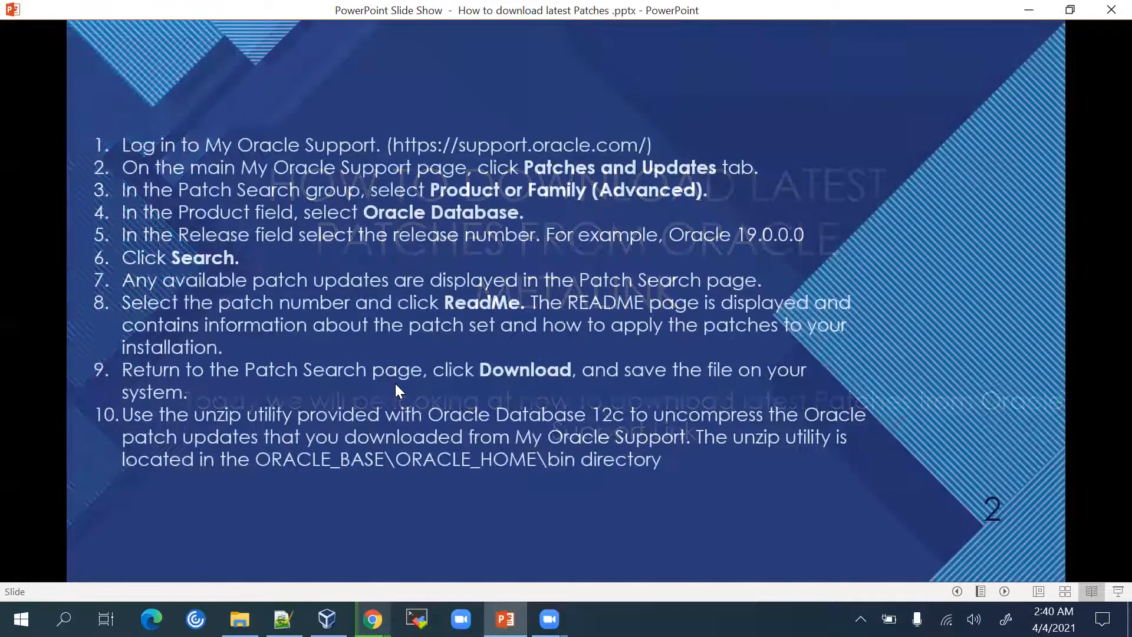